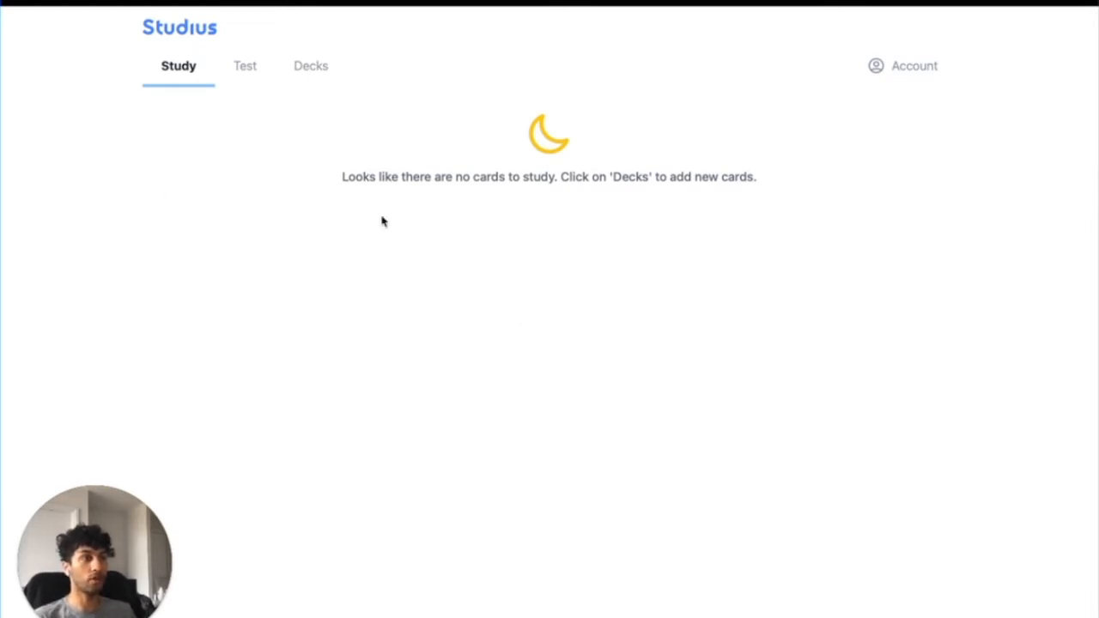
mouse_move(181, 179)
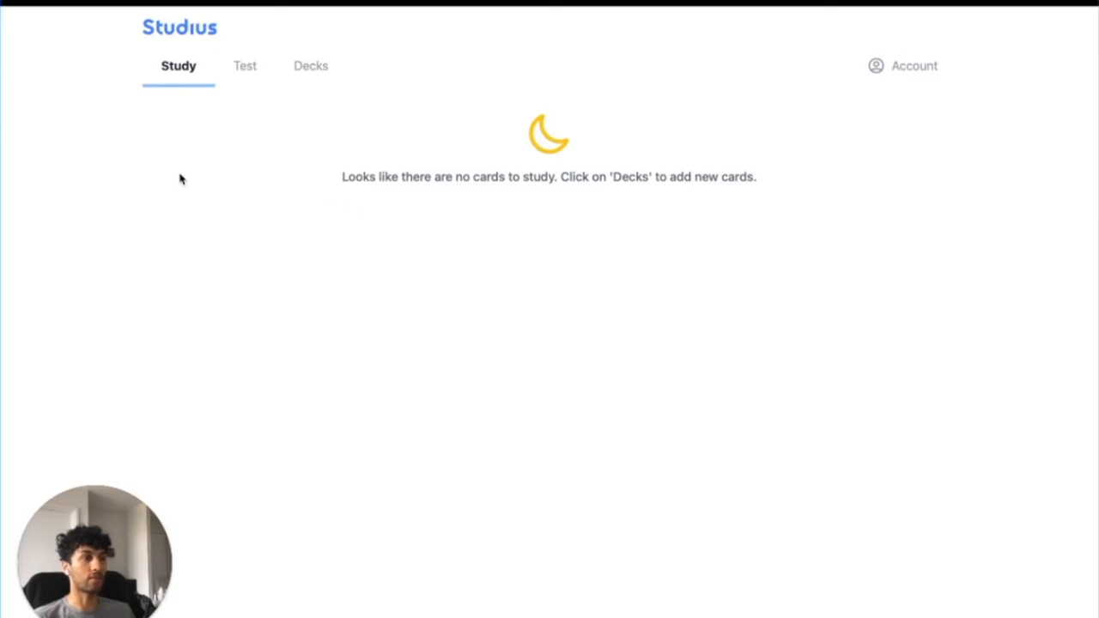
Add a new deck from the Decks list and title it 'Animal Sounds'.
left_click(310, 66)
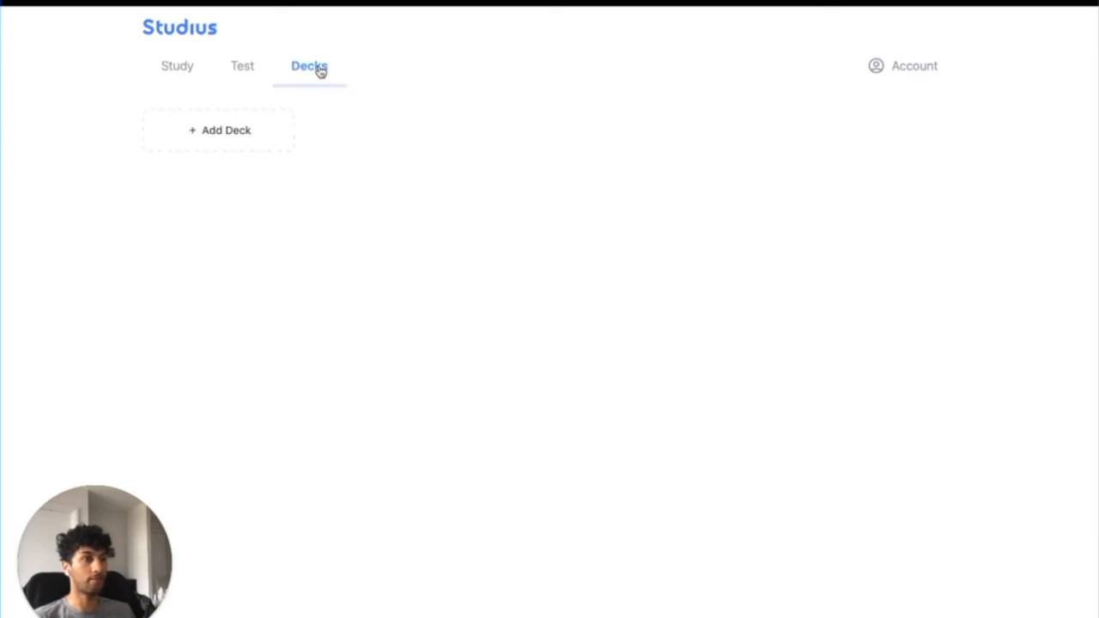
left_click(220, 129)
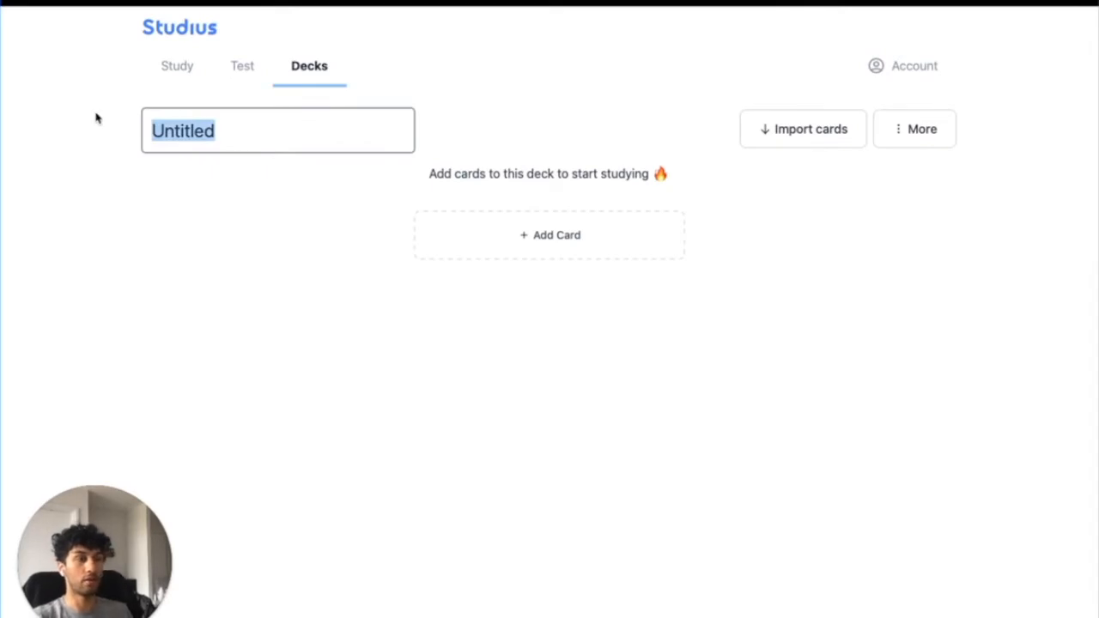
type("Animal Sounds")
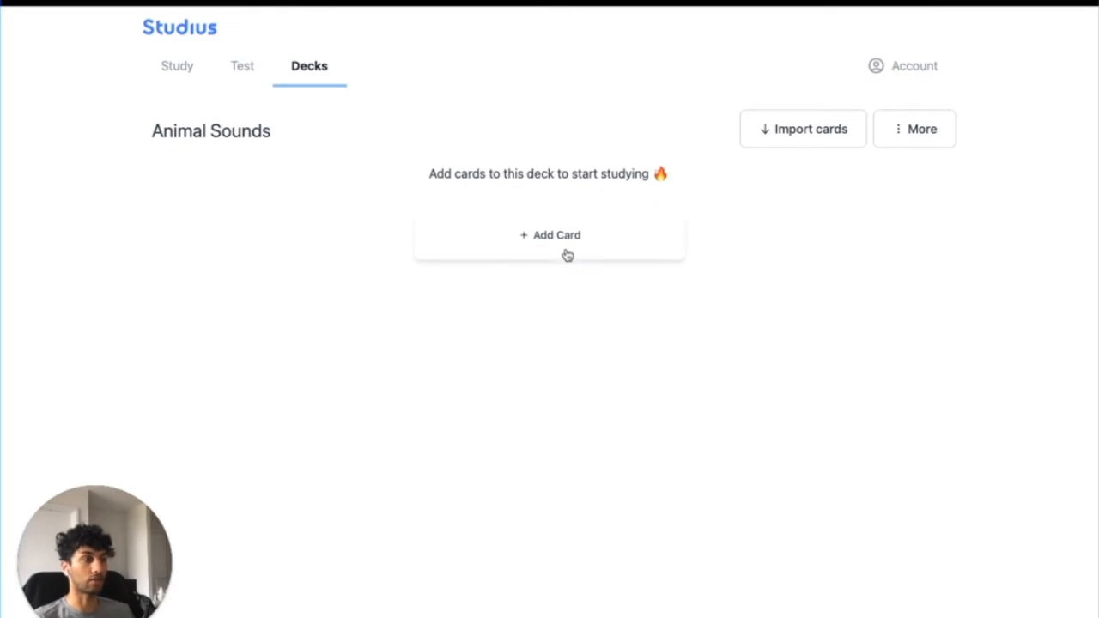
Add the first card with prompt 'What sound does a bee make?' and answer 'Buzz'.
left_click(550, 235)
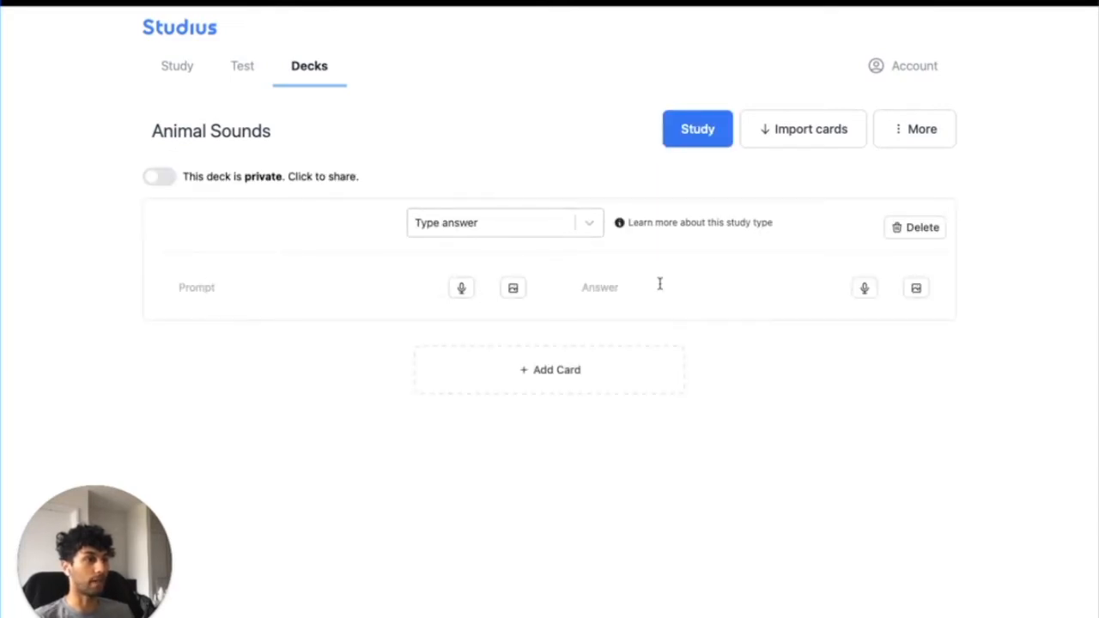
left_click(300, 287)
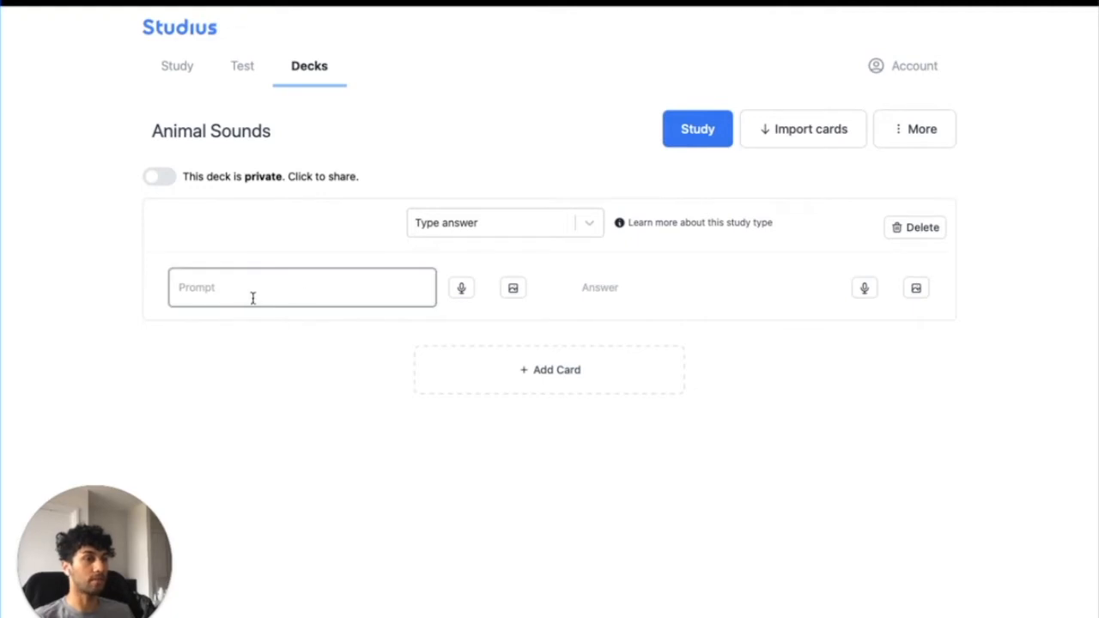
mouse_move(721, 289)
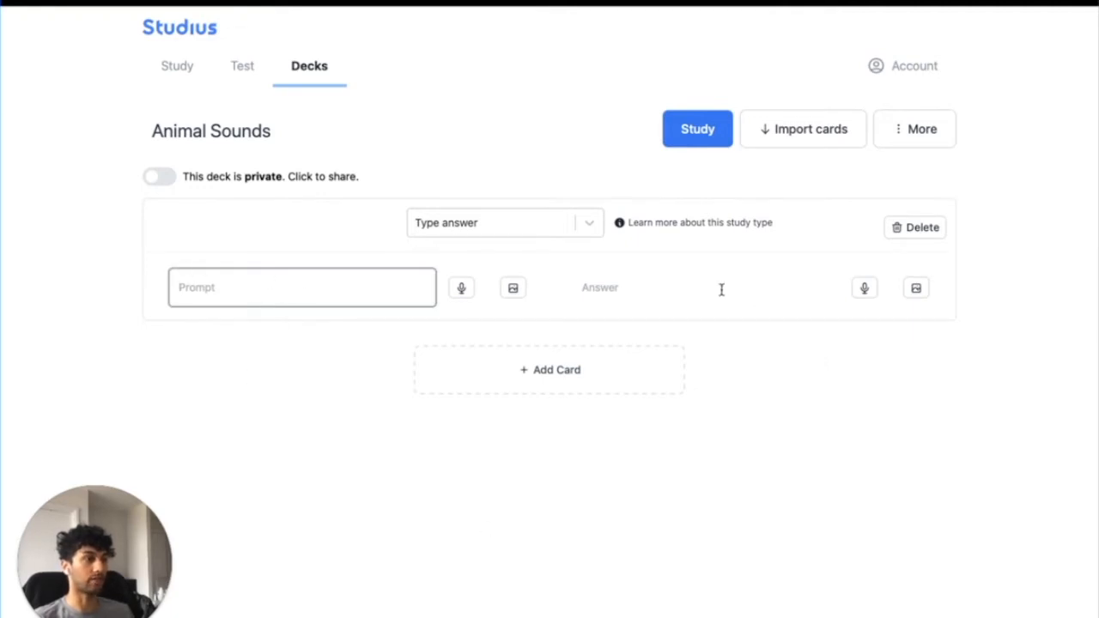
mouse_move(524, 233)
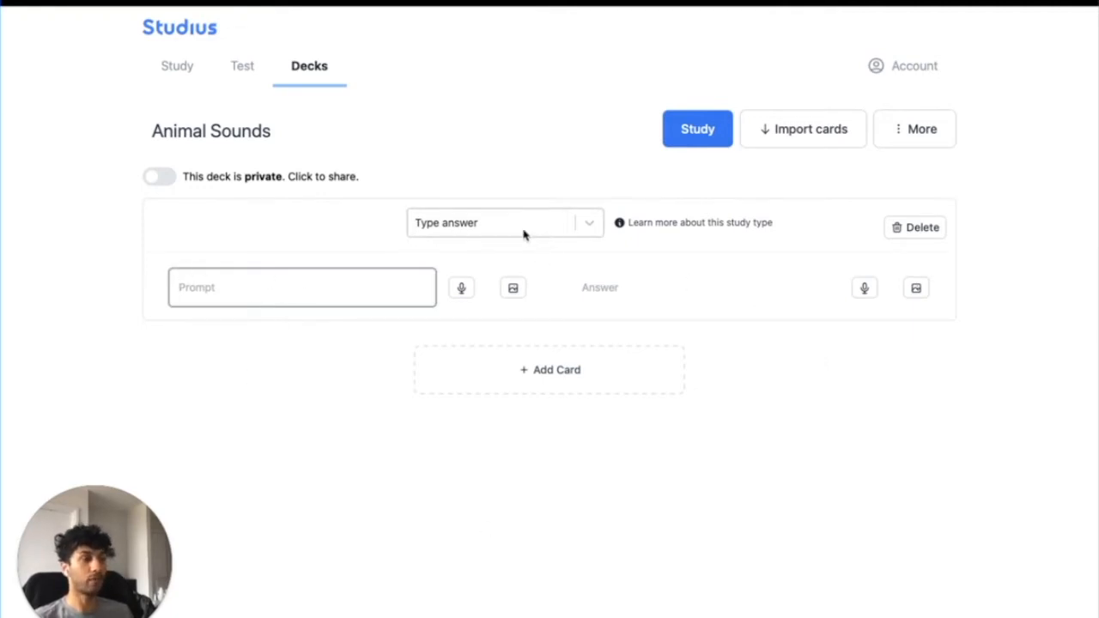
left_click(302, 287)
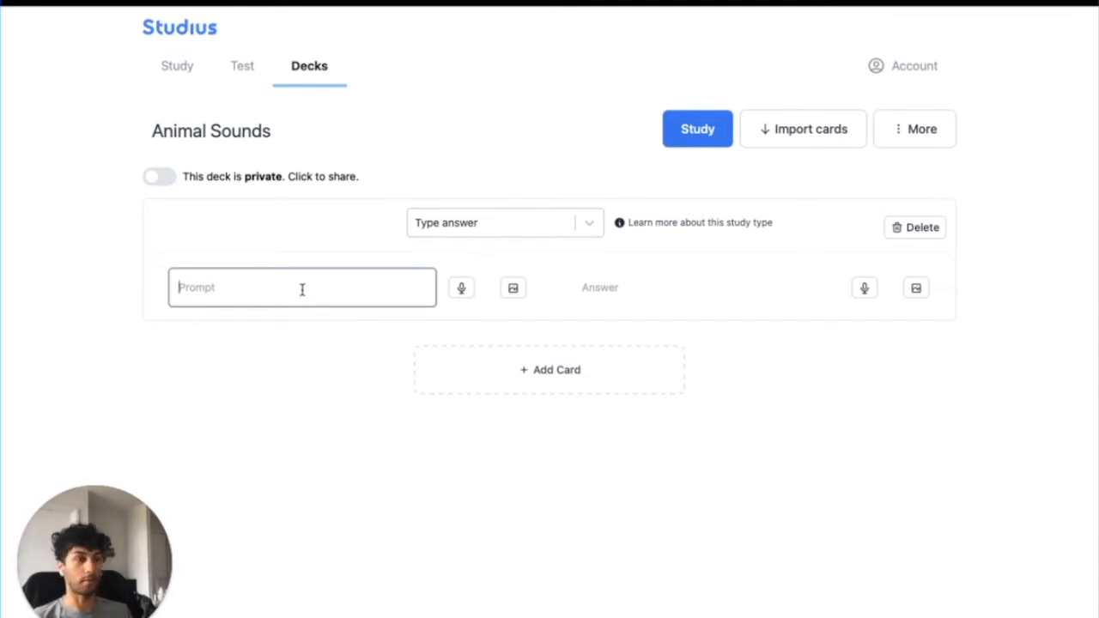
type("What sound does")
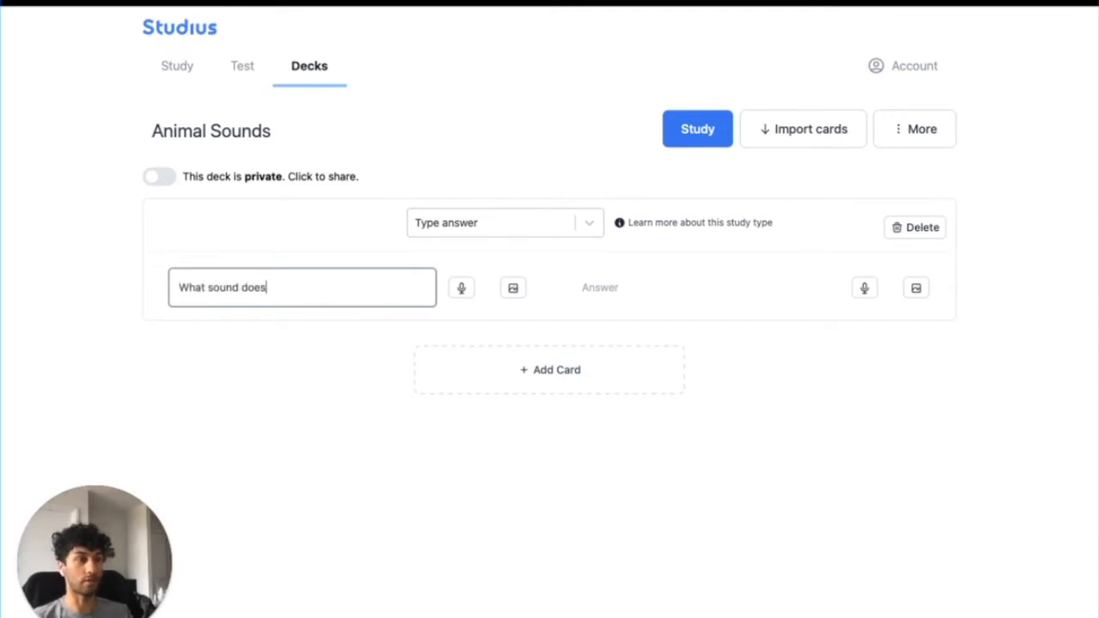
left_click(704, 287)
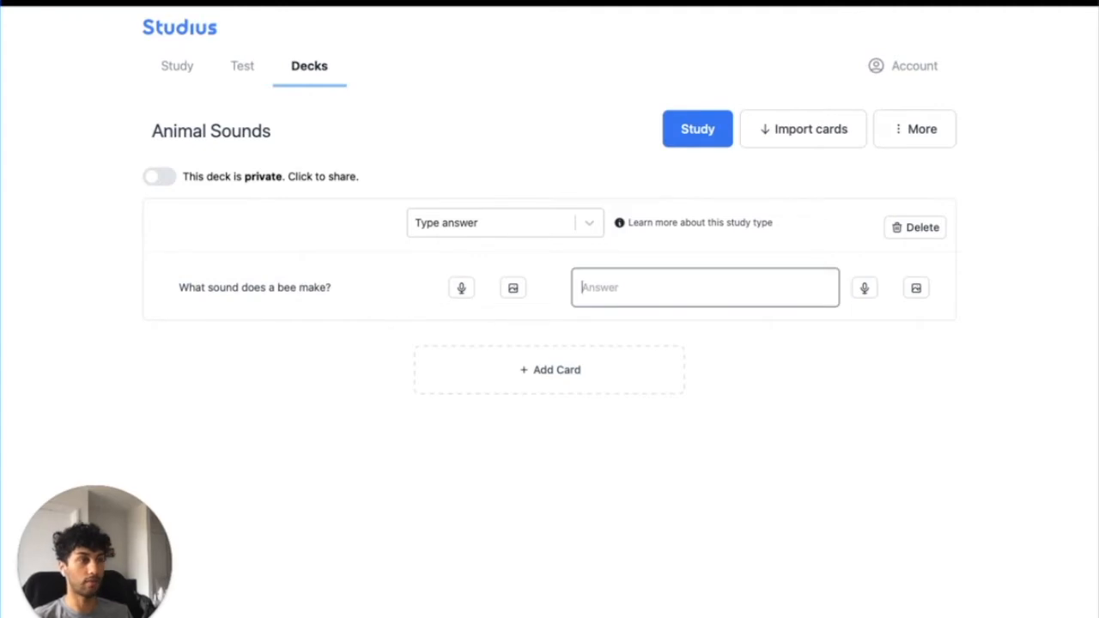
type("Buzz")
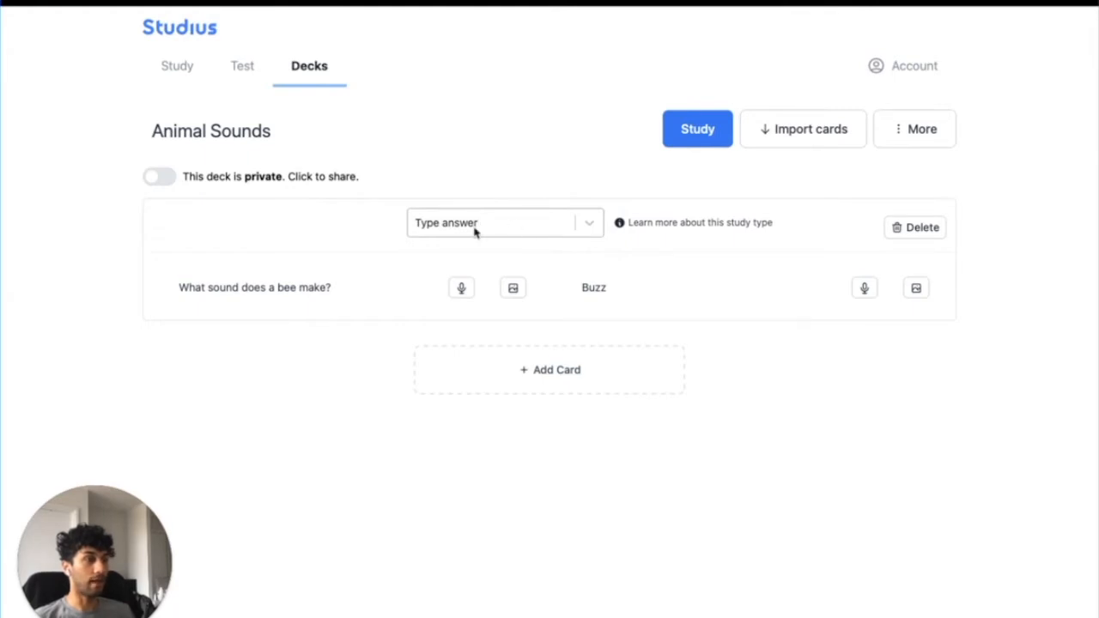
mouse_move(487, 229)
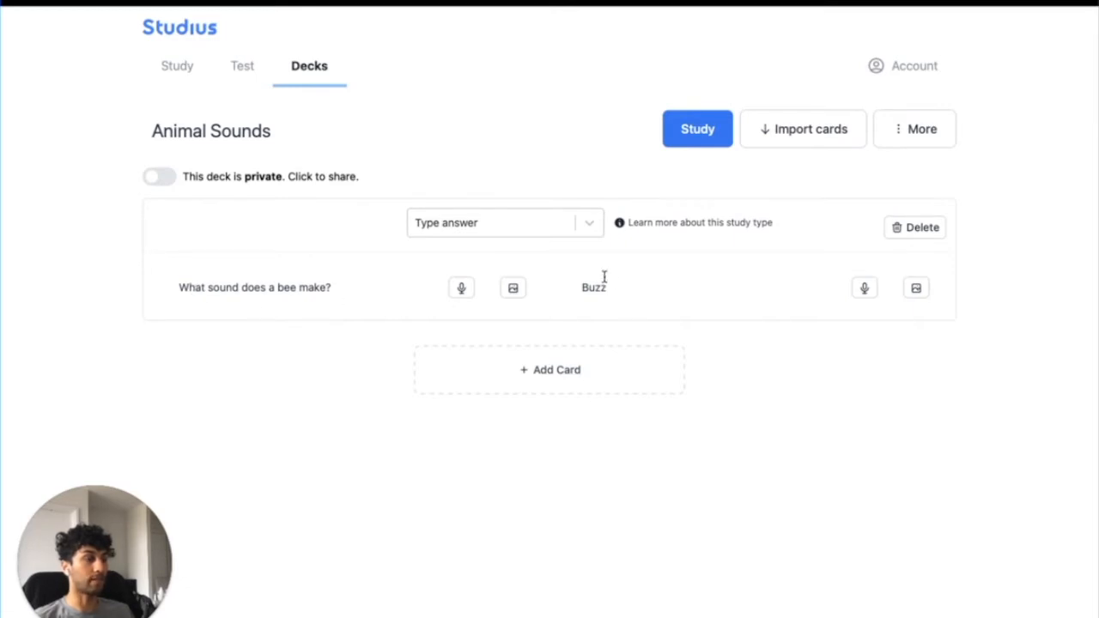
mouse_move(620, 269)
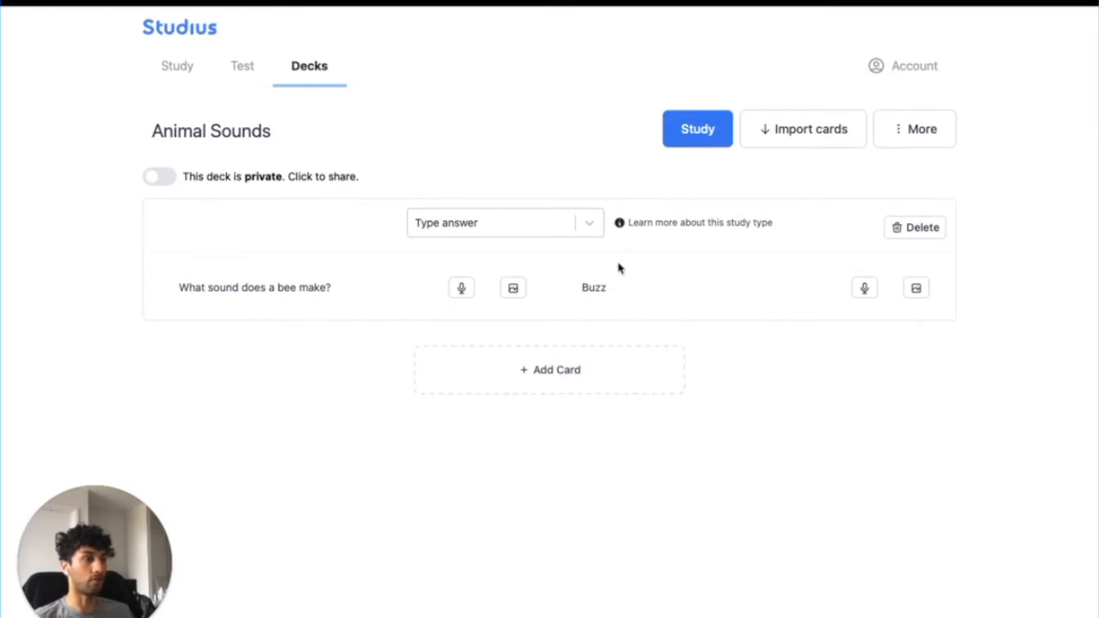
left_click(504, 222)
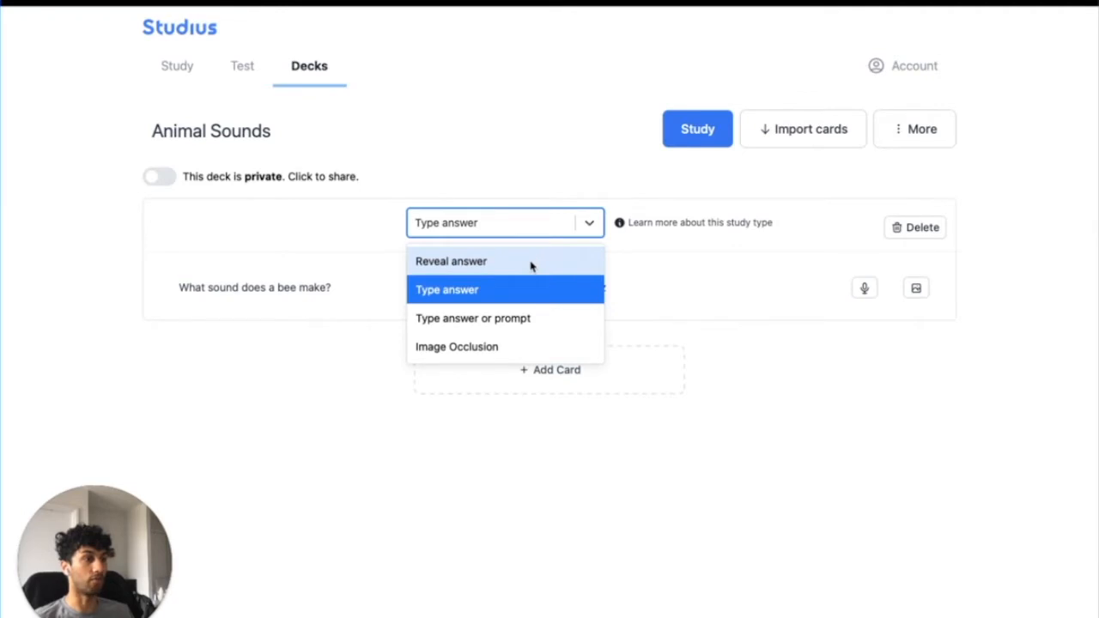
left_click(451, 261)
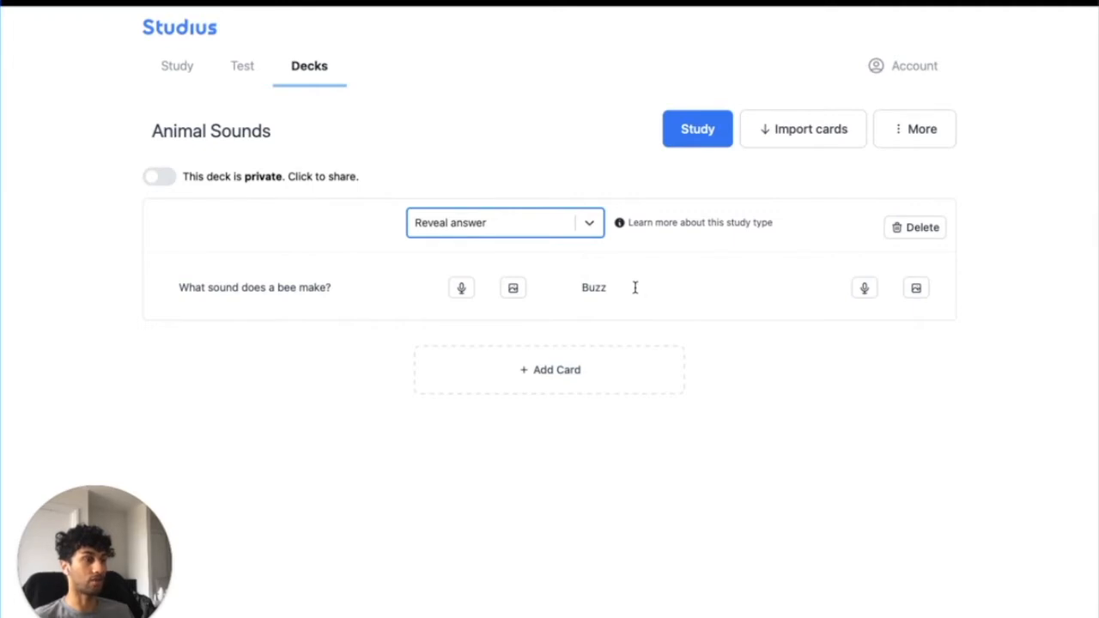
left_click(504, 222)
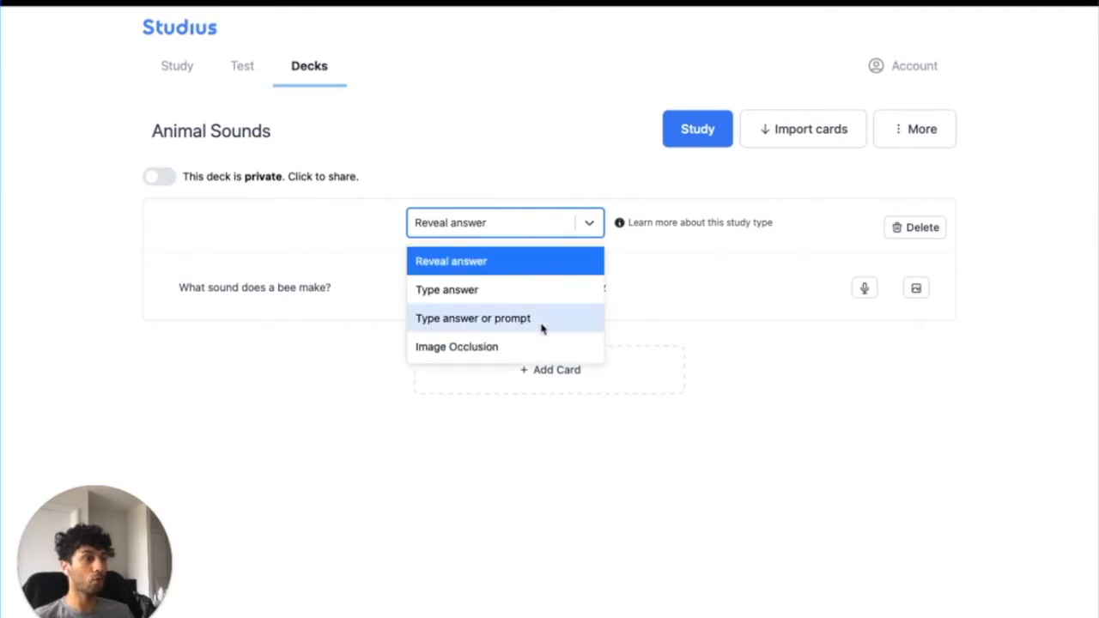
left_click(473, 318)
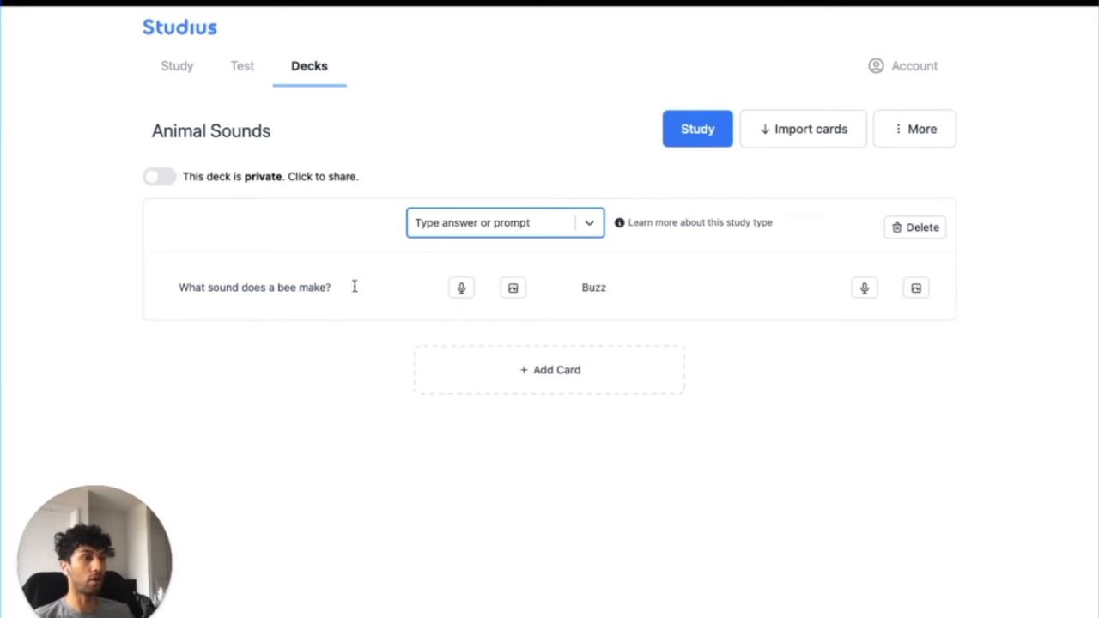
mouse_move(318, 287)
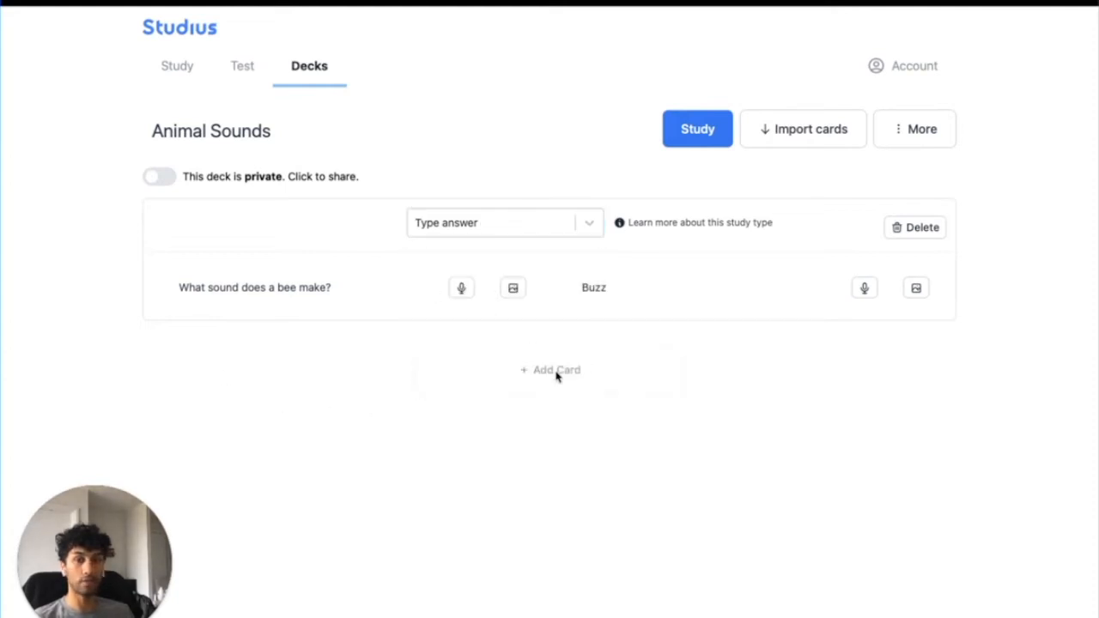
Add two cards: 'What sound does a lion make?' / 'Roar' and 'Cat' / 'Meow'.
left_click(550, 370)
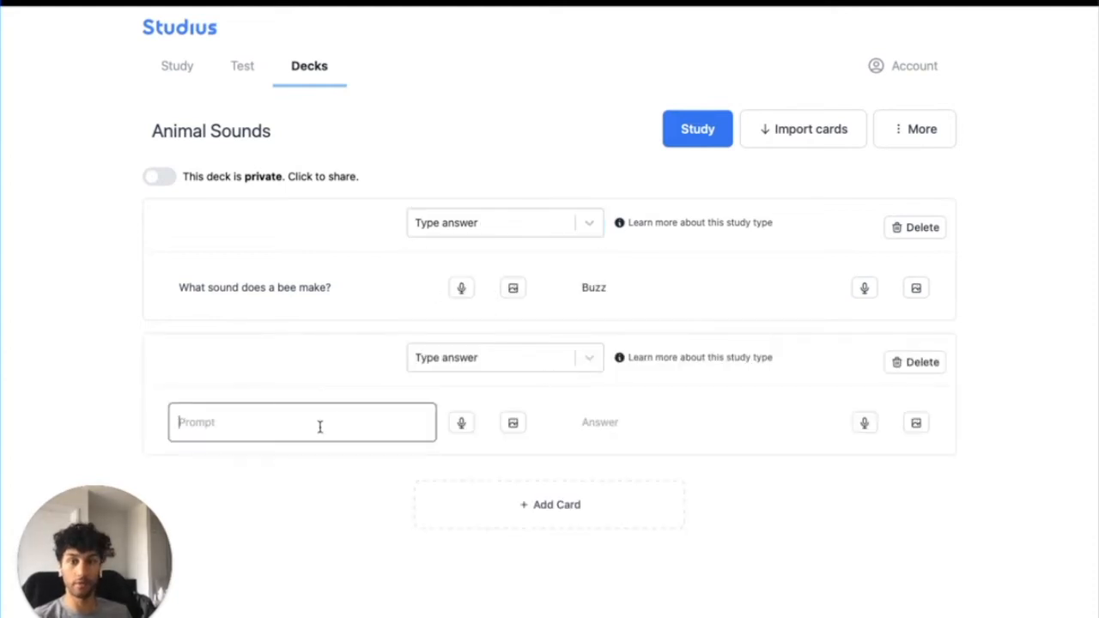
type("What sound does a lion make?")
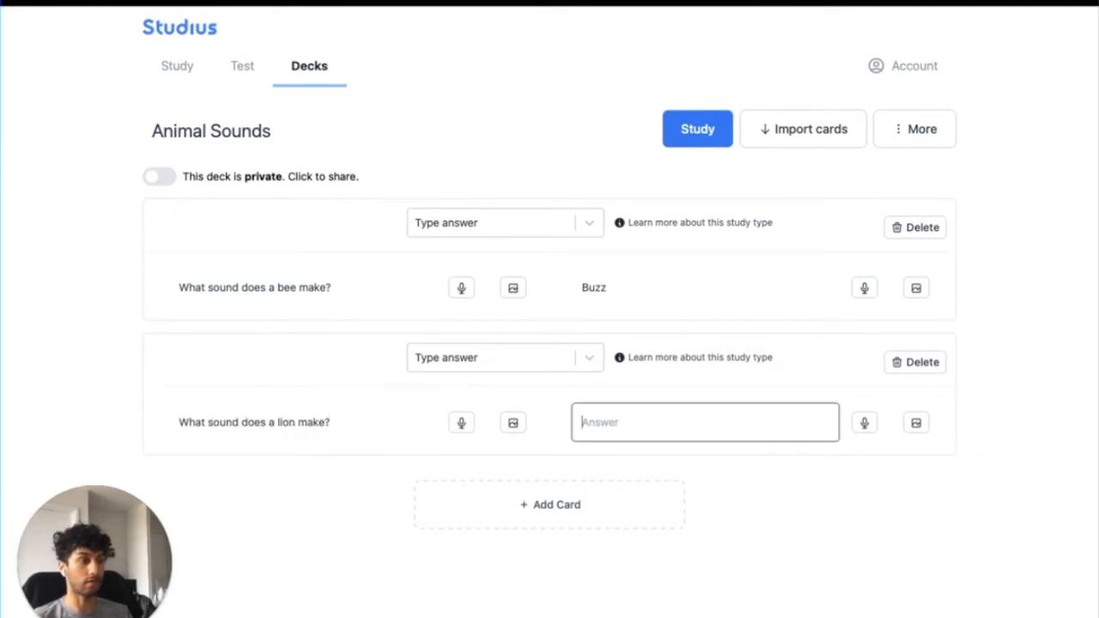
type("Roar")
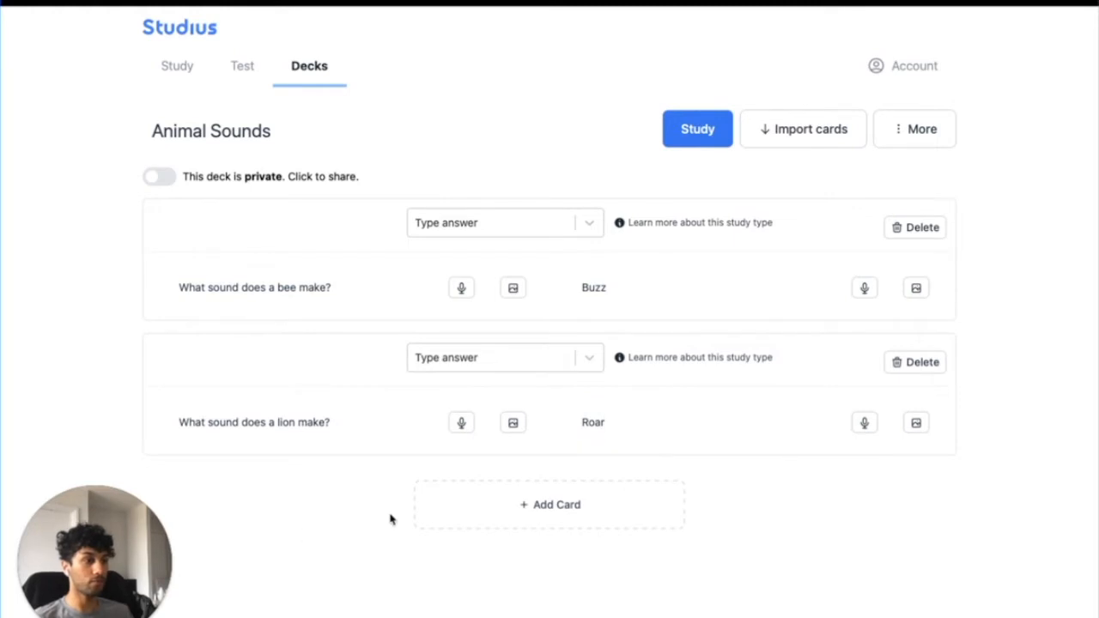
left_click(549, 505)
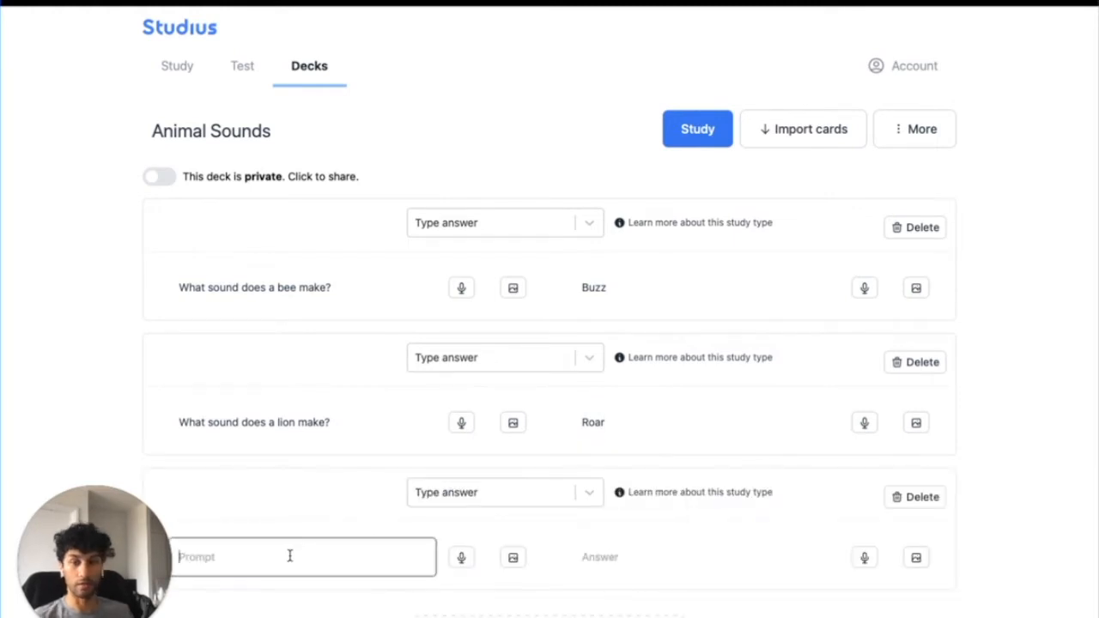
type("Cat")
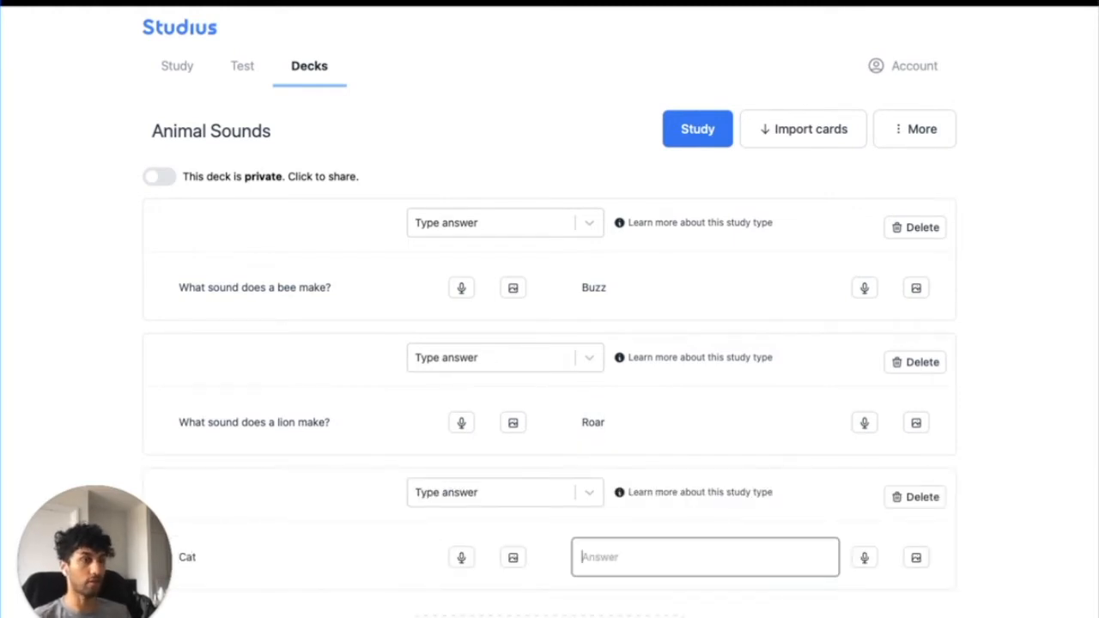
type("Meow")
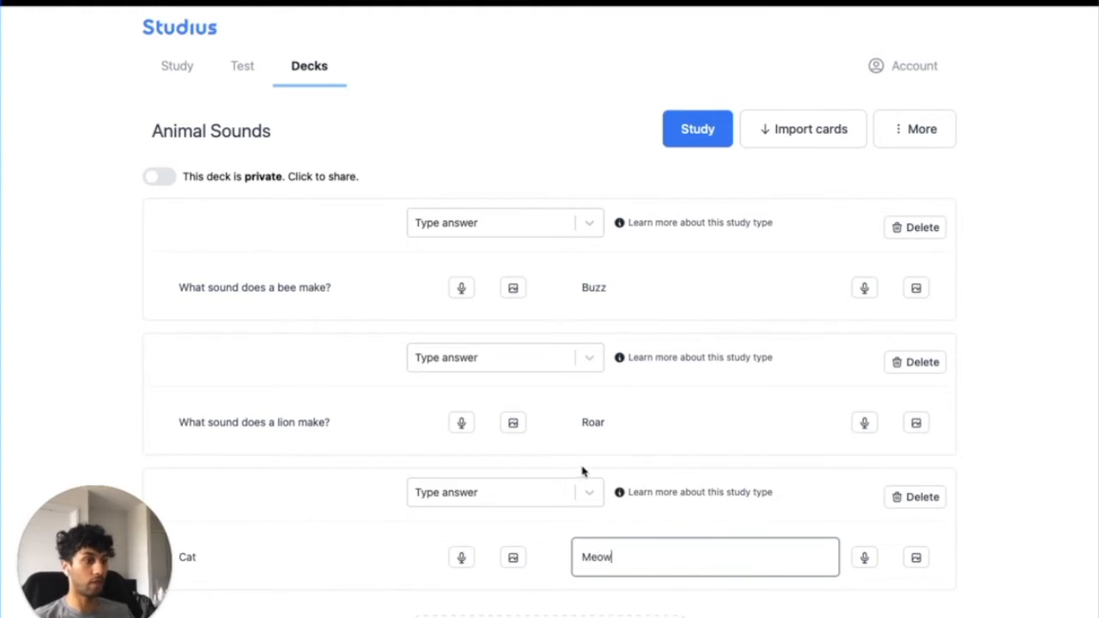
Set the Cat card to 'Type answer or prompt' and the lion card to 'Reveal answer'.
left_click(504, 492)
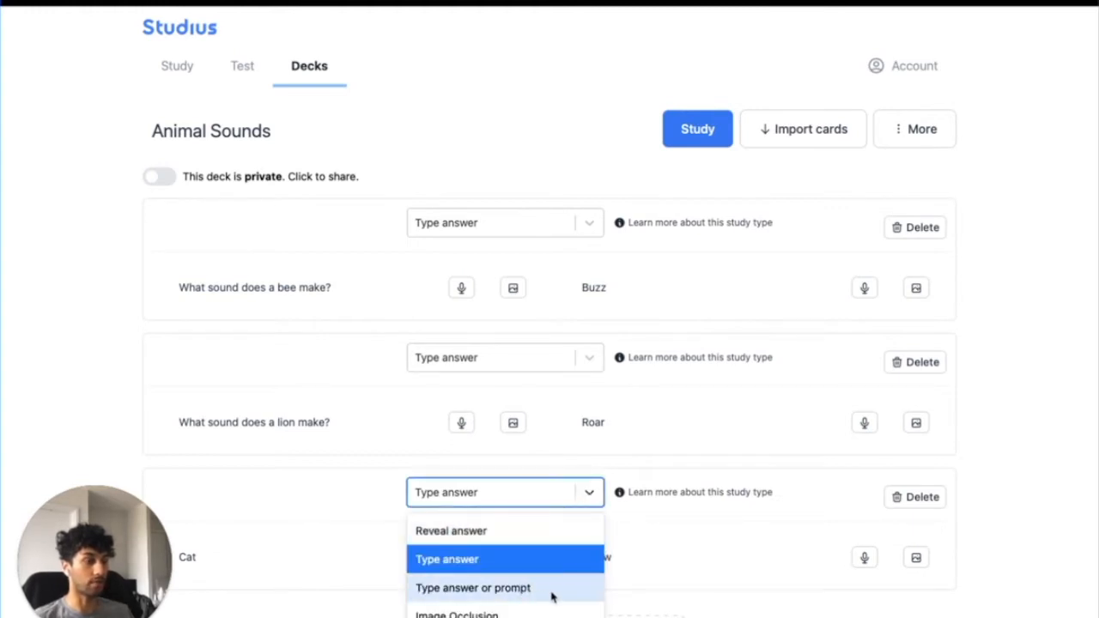
left_click(473, 588)
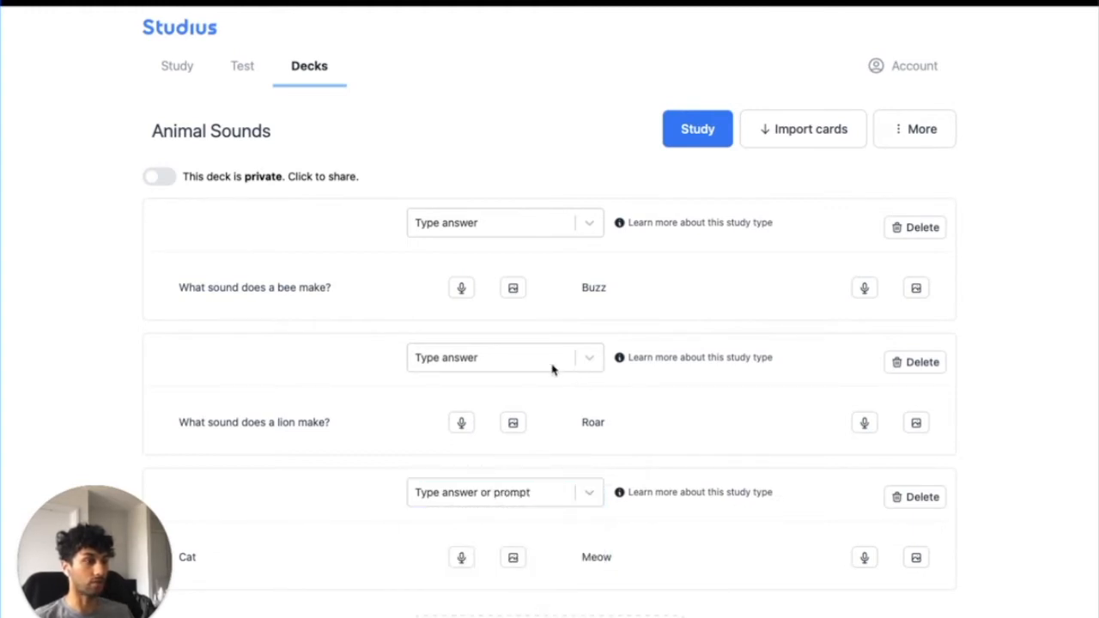
left_click(505, 357)
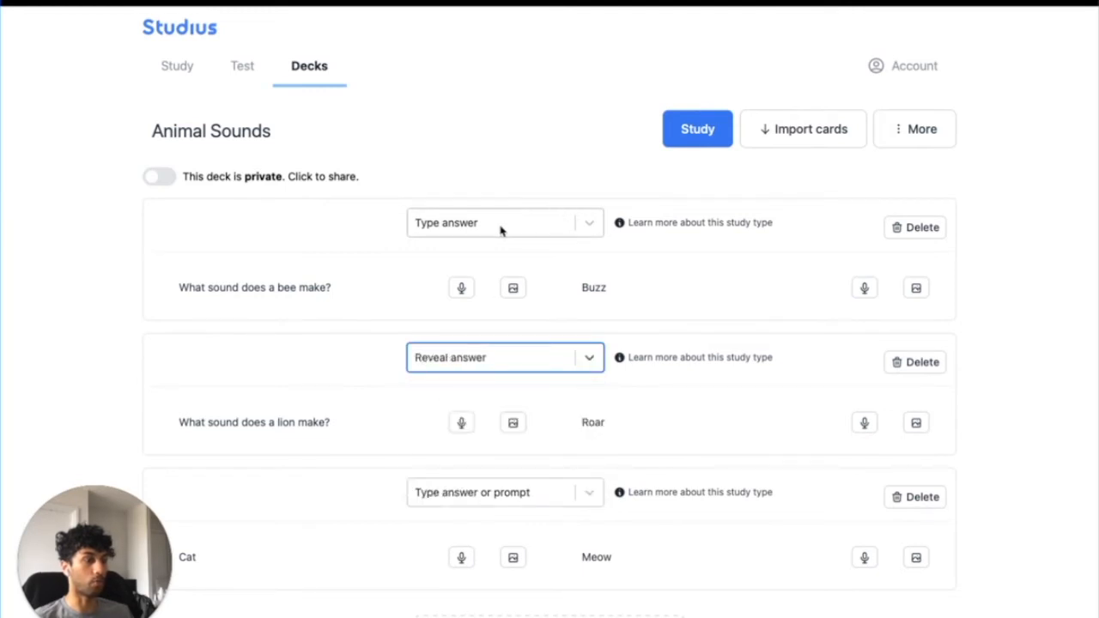
mouse_move(410, 528)
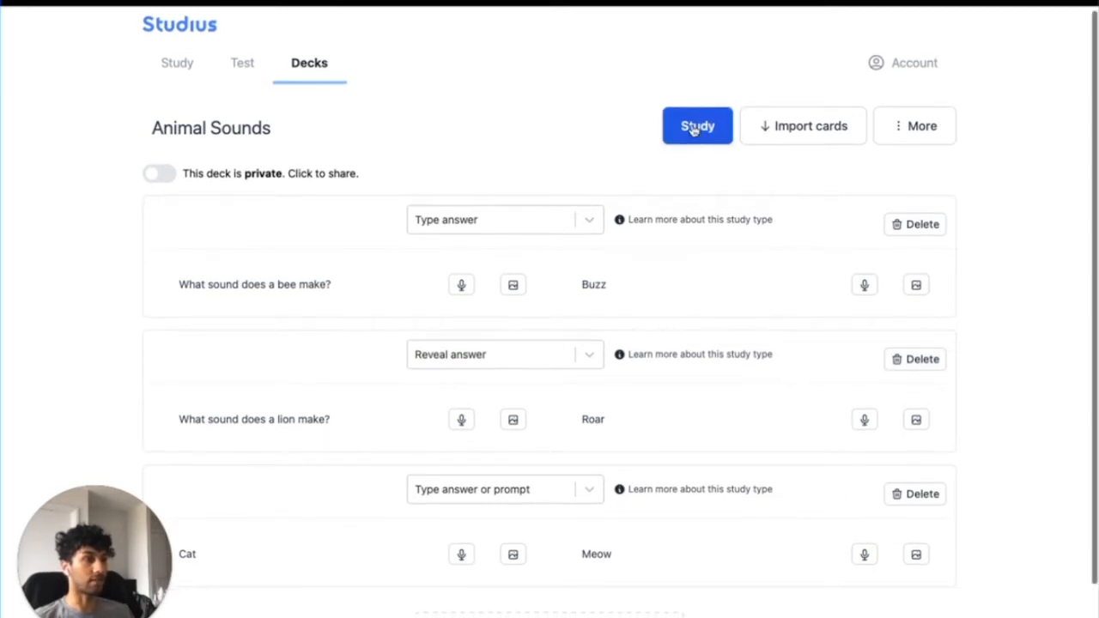
Start studying Animal Sounds and submit 'Buzz' for the bee card.
left_click(698, 125)
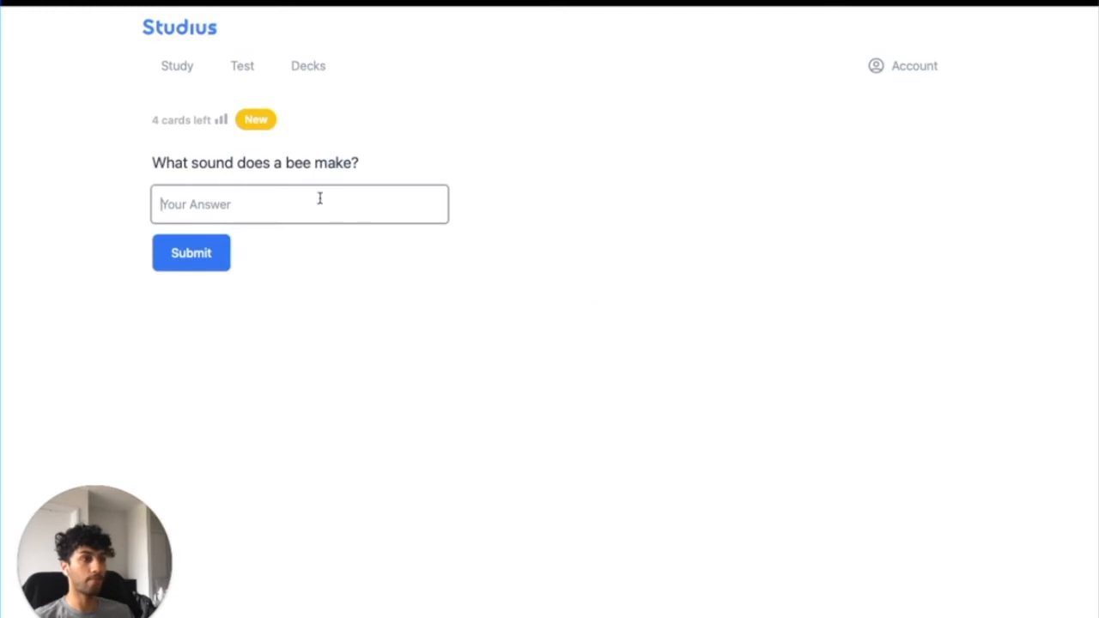
mouse_move(281, 114)
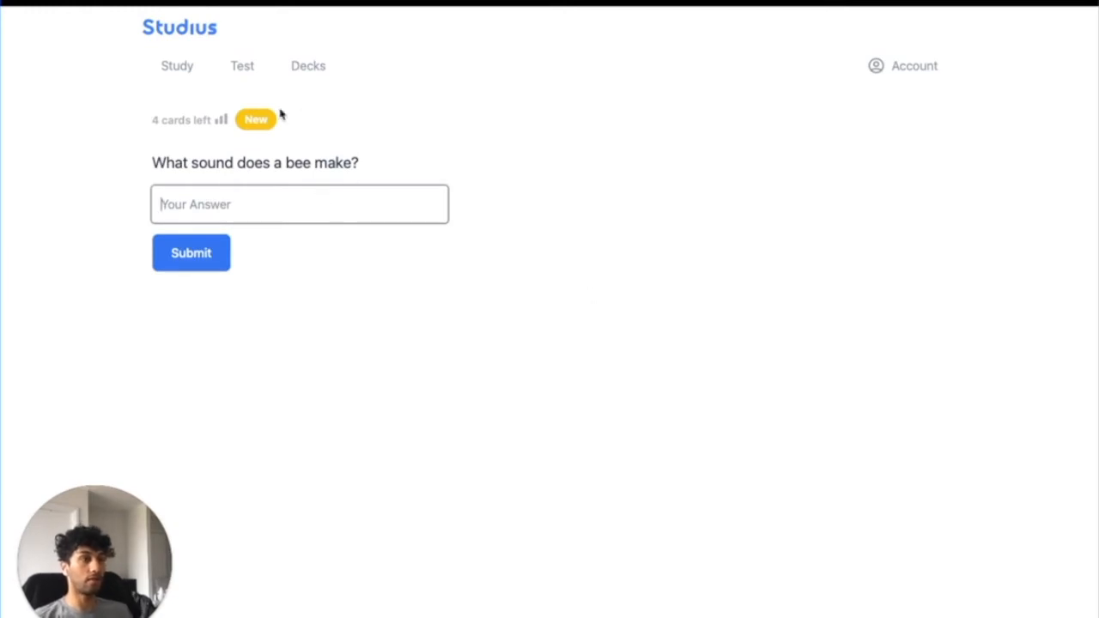
mouse_move(187, 163)
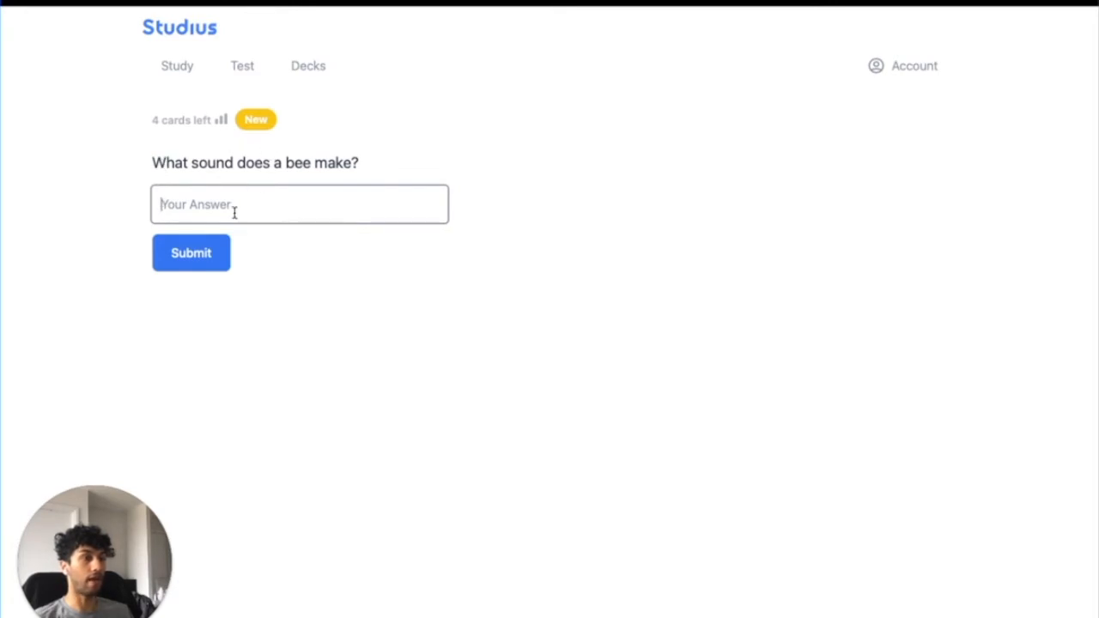
mouse_move(333, 189)
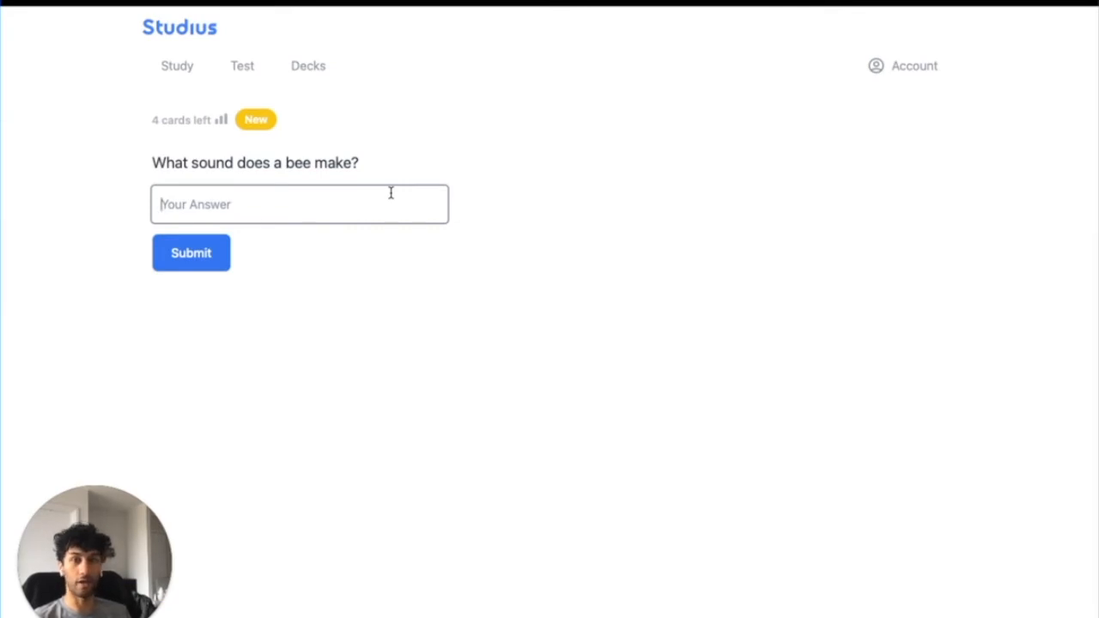
type("B")
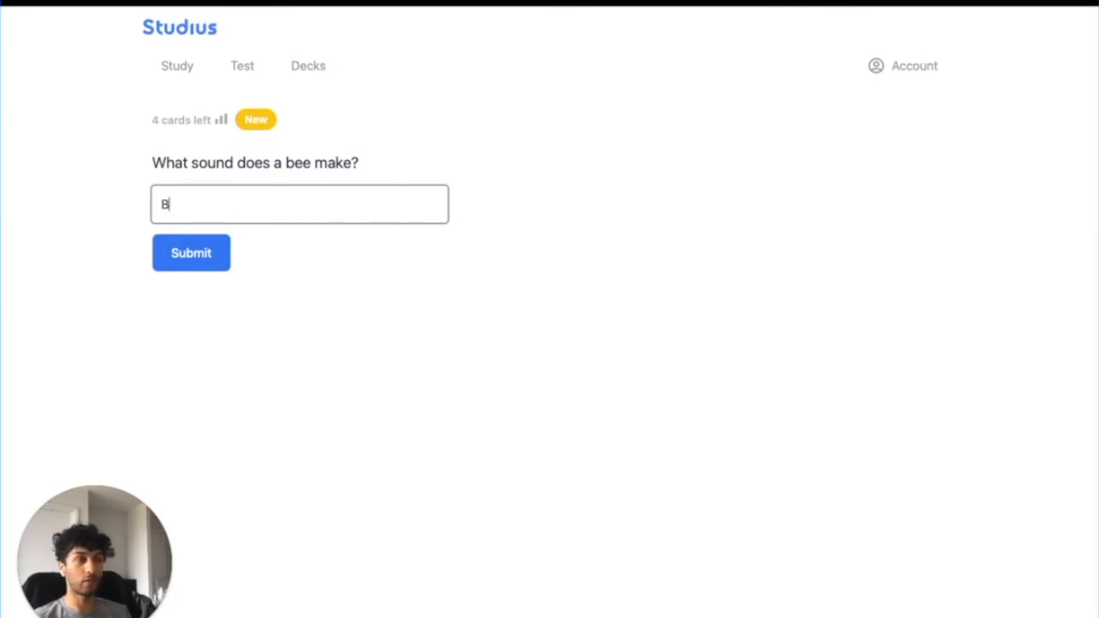
type("uzz")
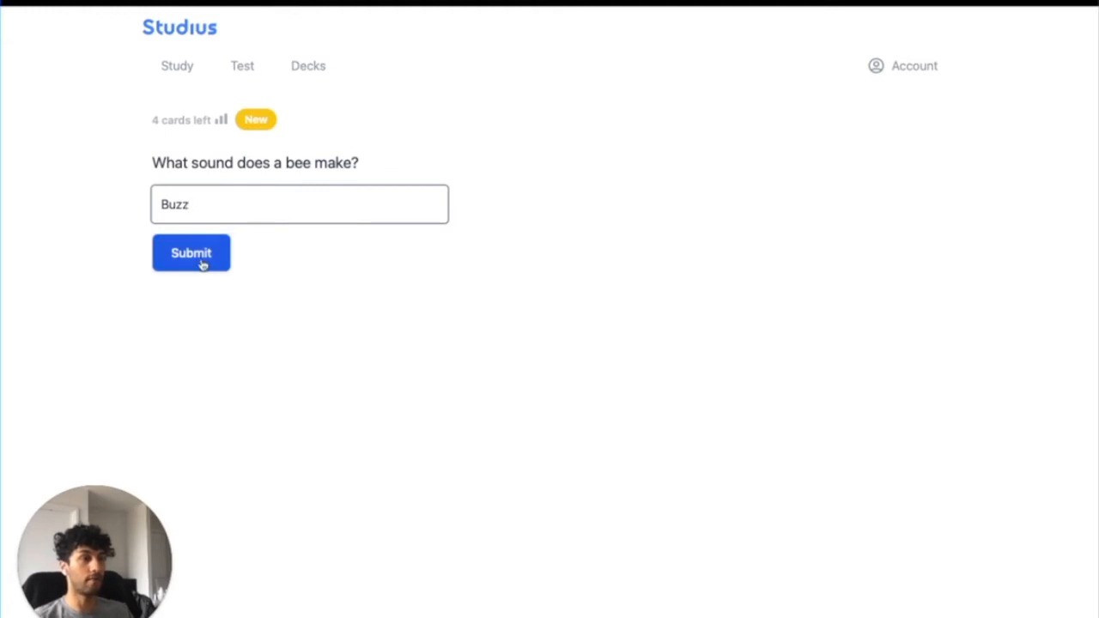
left_click(191, 253)
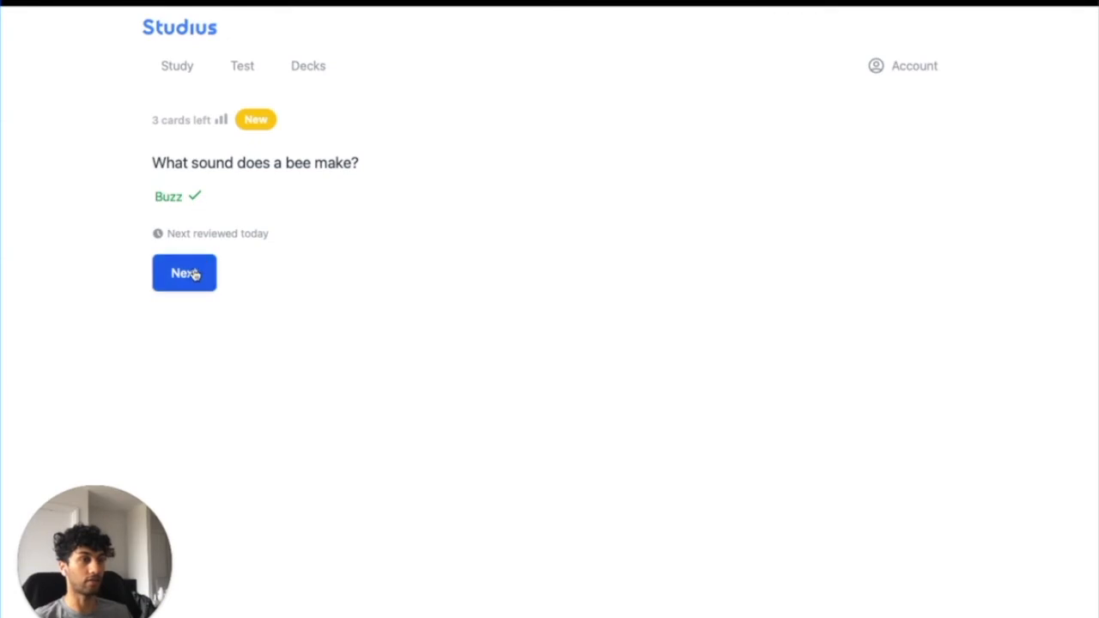
Advance to the lion card, reveal 'Roar', and mark it remembered.
left_click(184, 272)
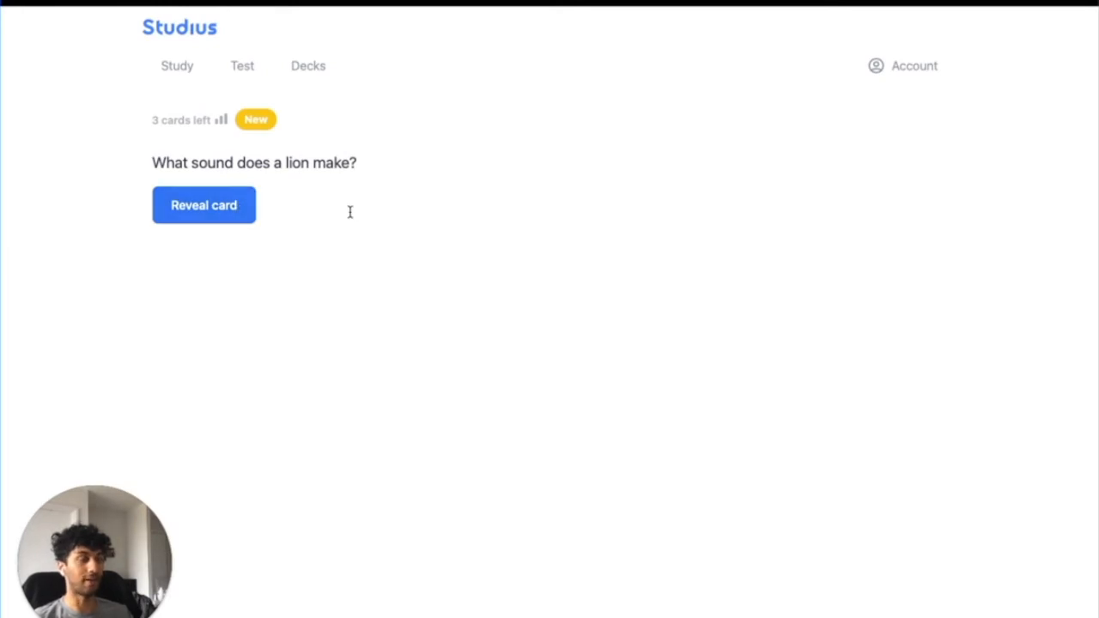
left_click(203, 205)
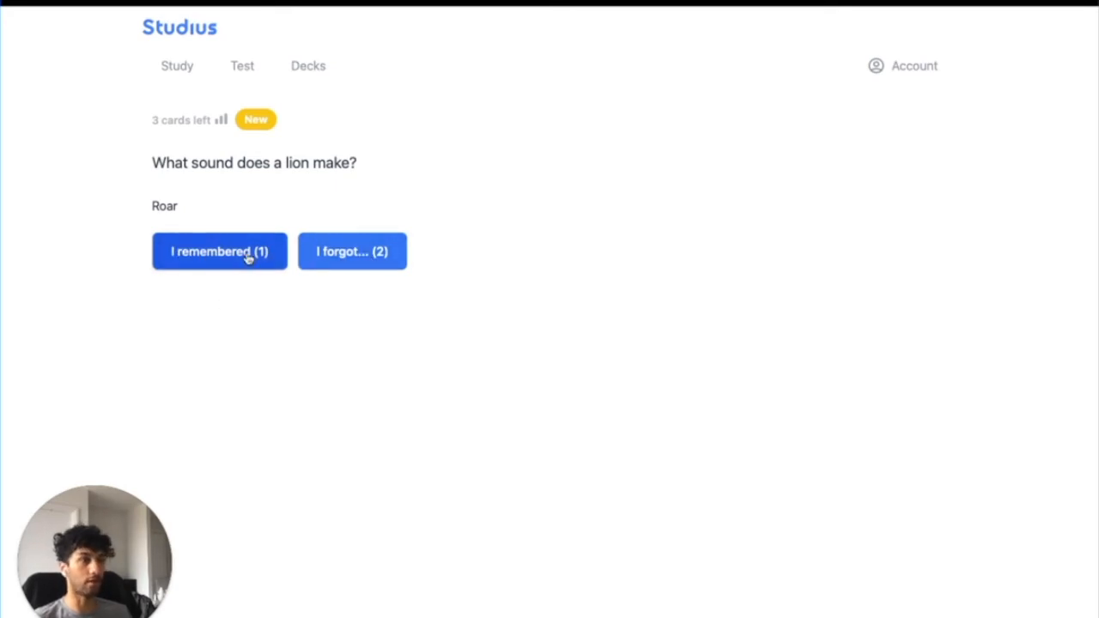
left_click(219, 251)
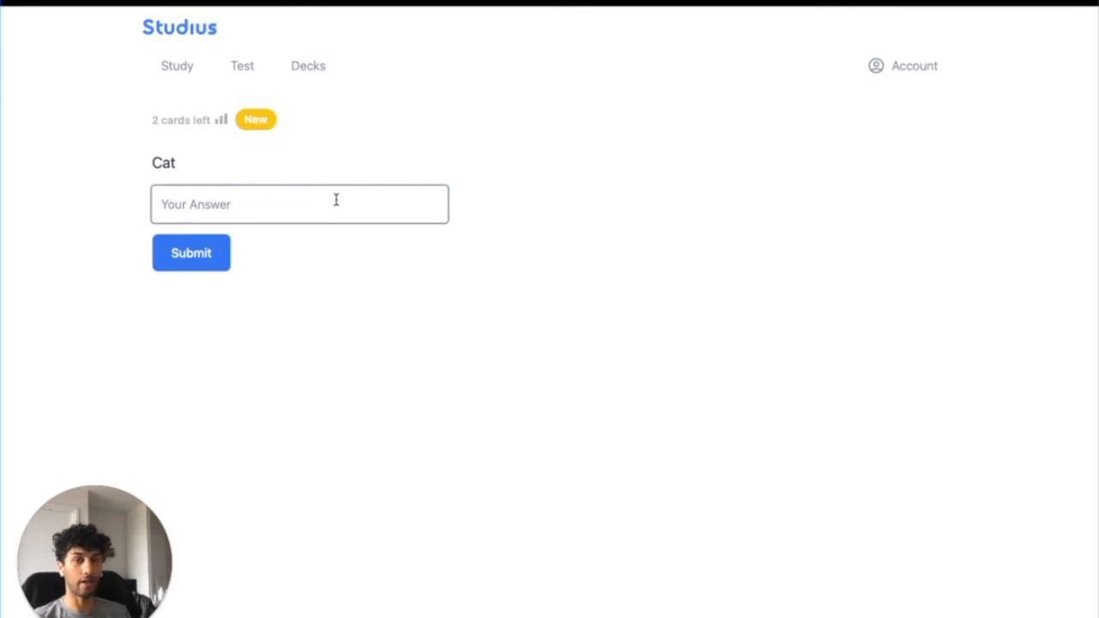
Submit 'Meowww' for the Cat card, which is marked wrong against 'Meow'.
type("M")
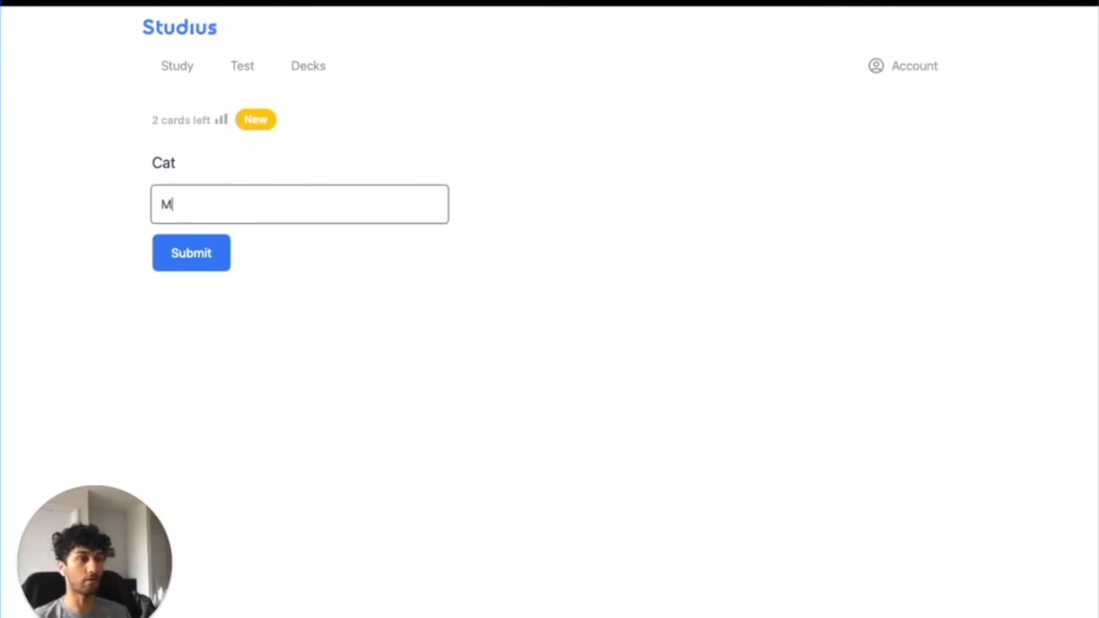
type("eowww")
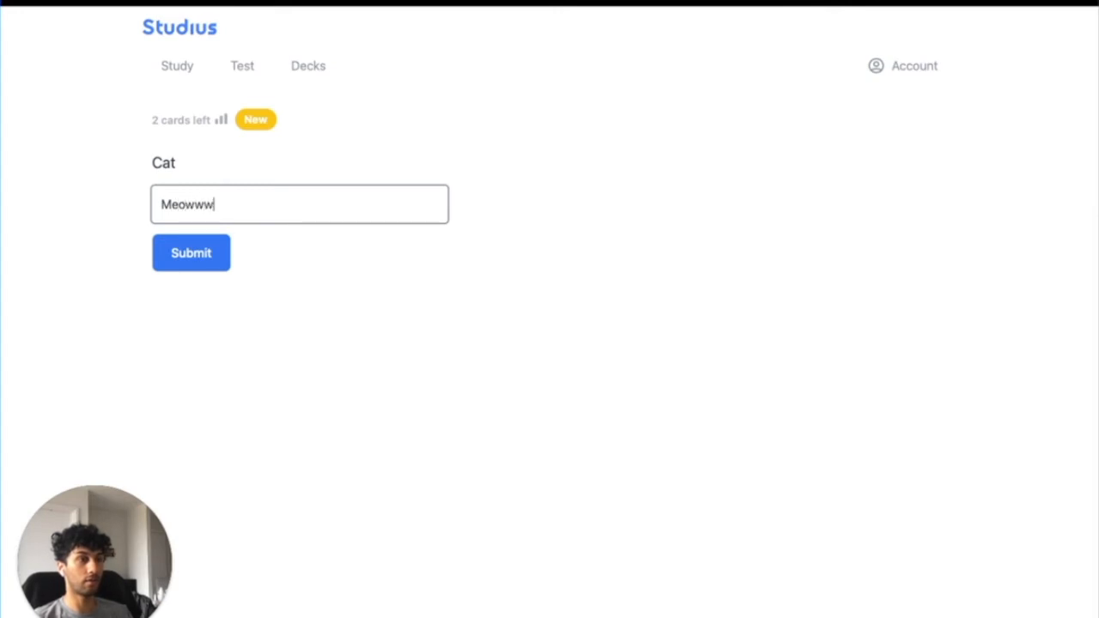
left_click(191, 253)
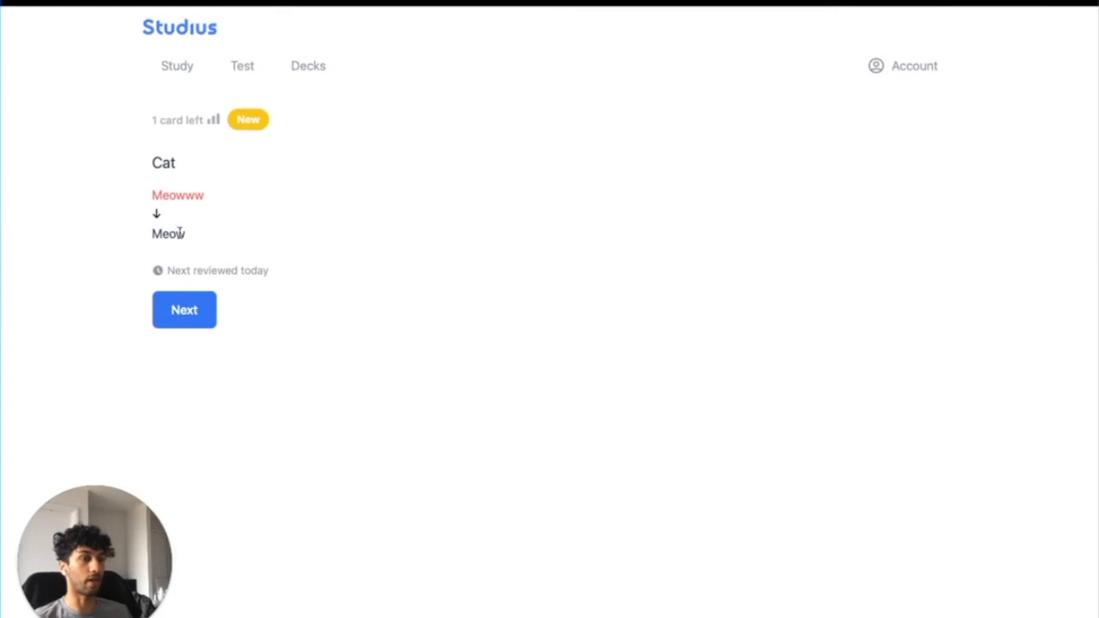
Advance to the reversed Meow card and submit 'Cat' correctly.
left_click(183, 310)
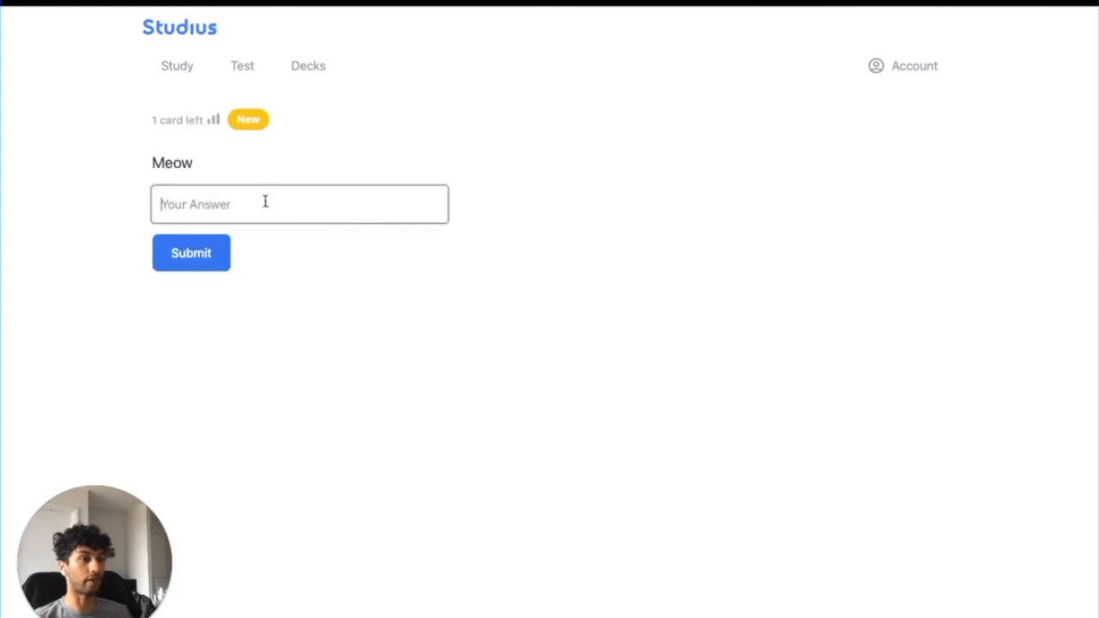
type("Cat")
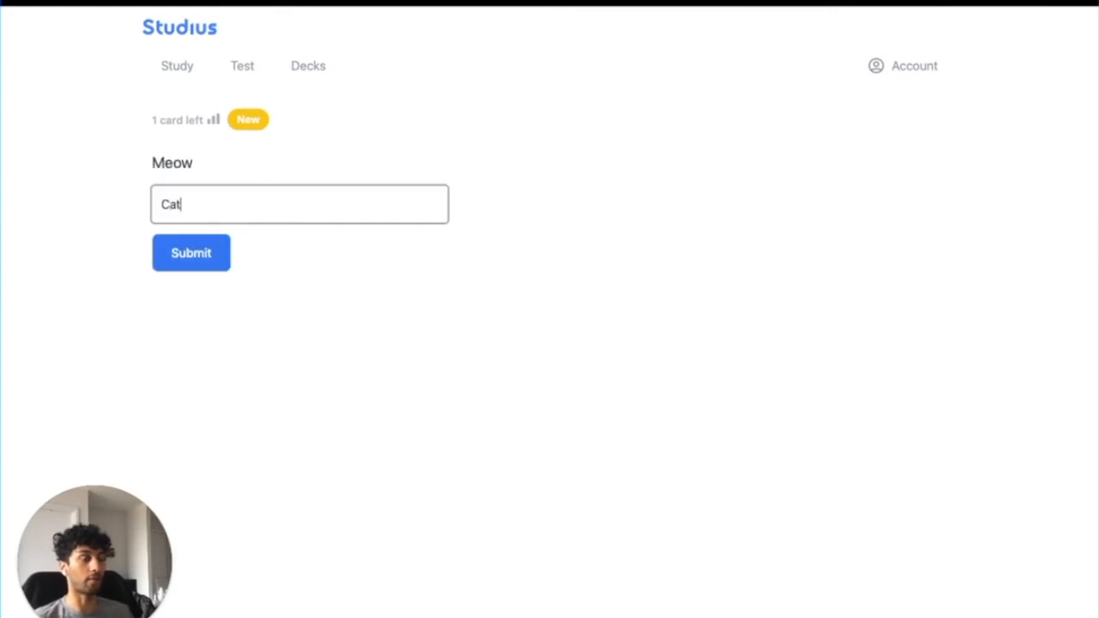
left_click(191, 252)
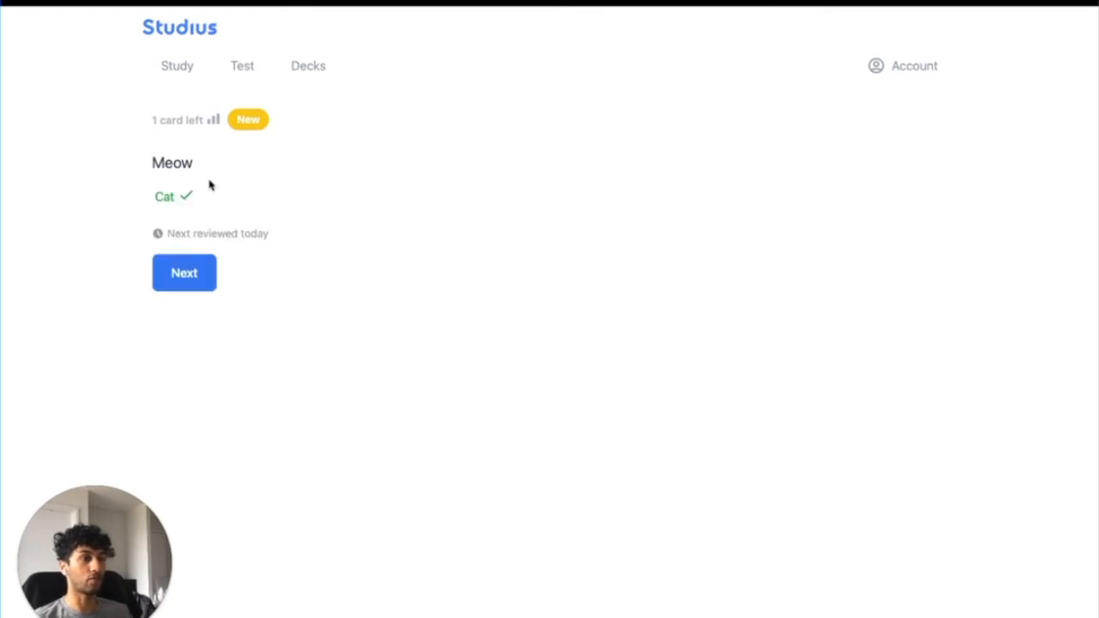
mouse_move(195, 165)
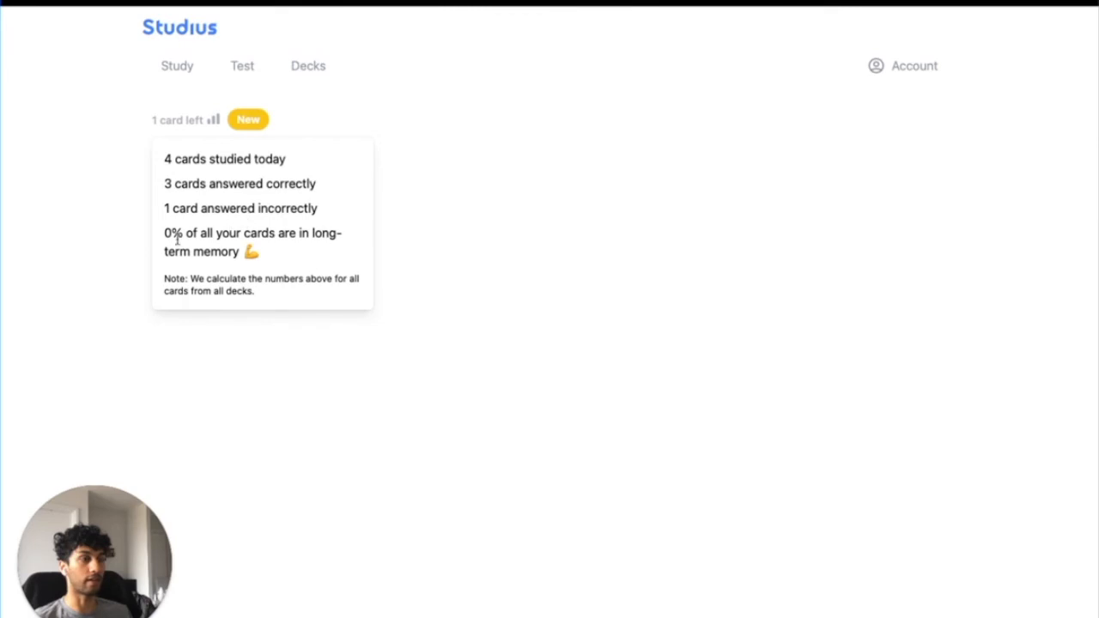
mouse_move(262, 268)
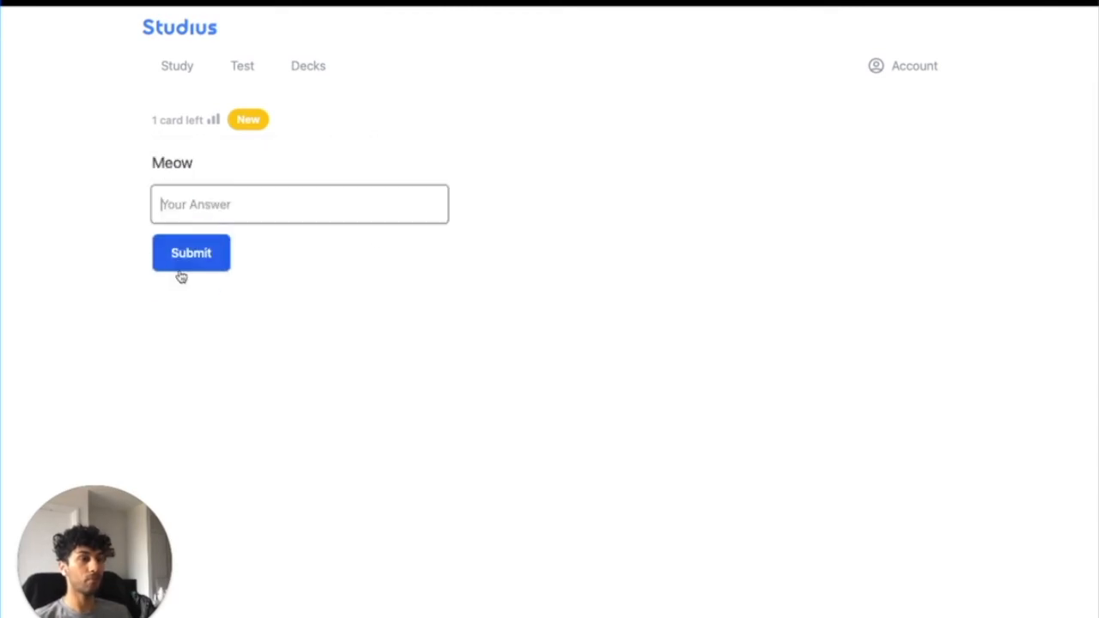
Answer the last Cat card 'Meow', reach Congrats, then go to the Study page.
left_click(190, 252)
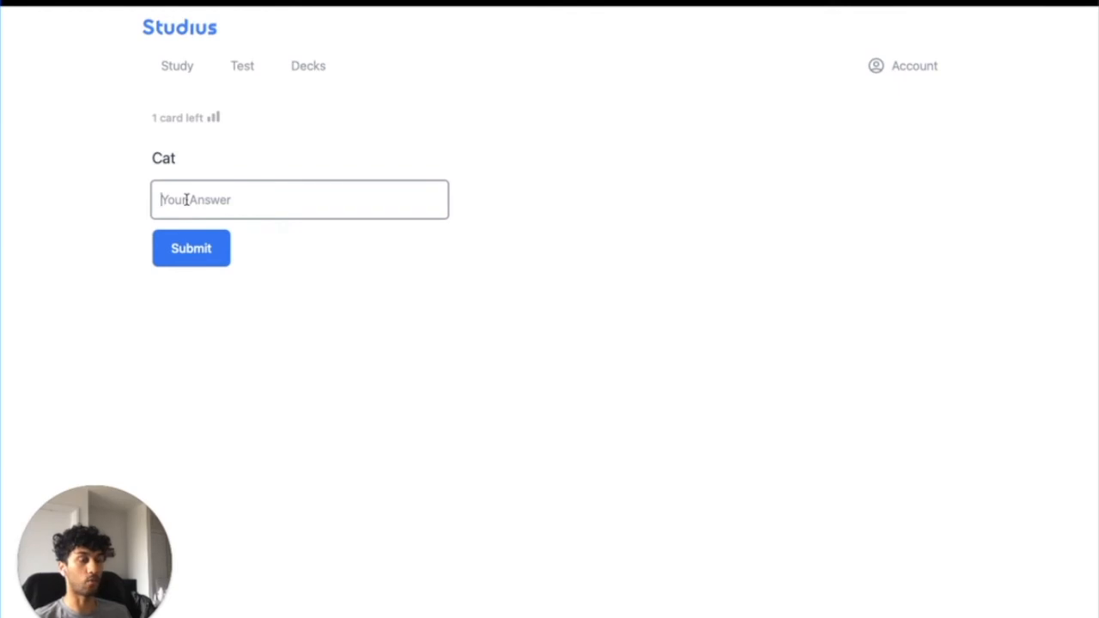
type("Meow")
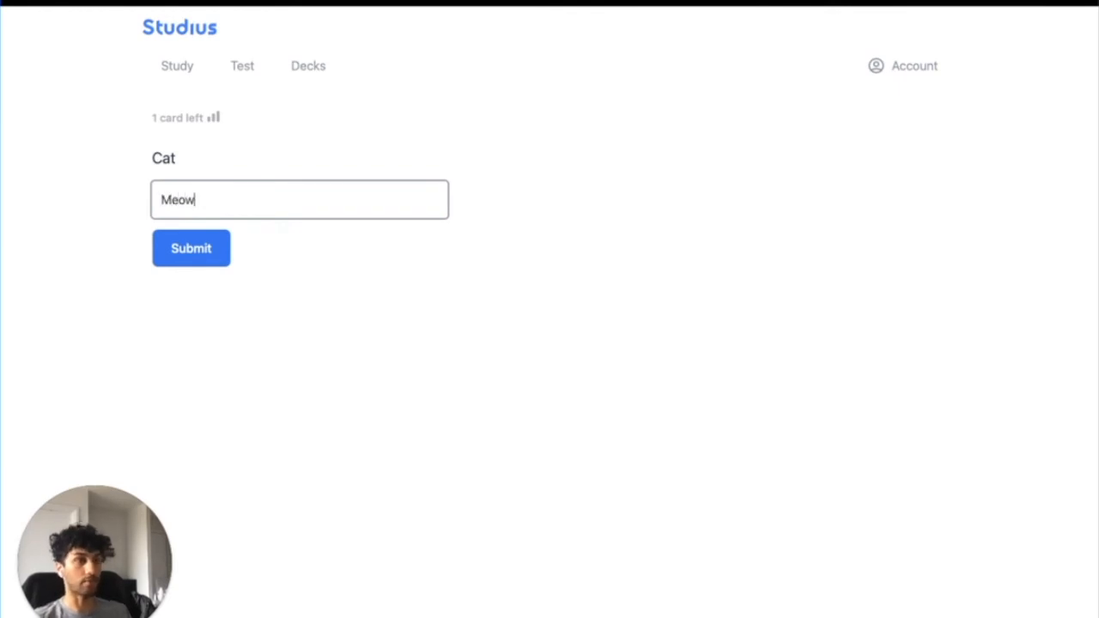
left_click(191, 248)
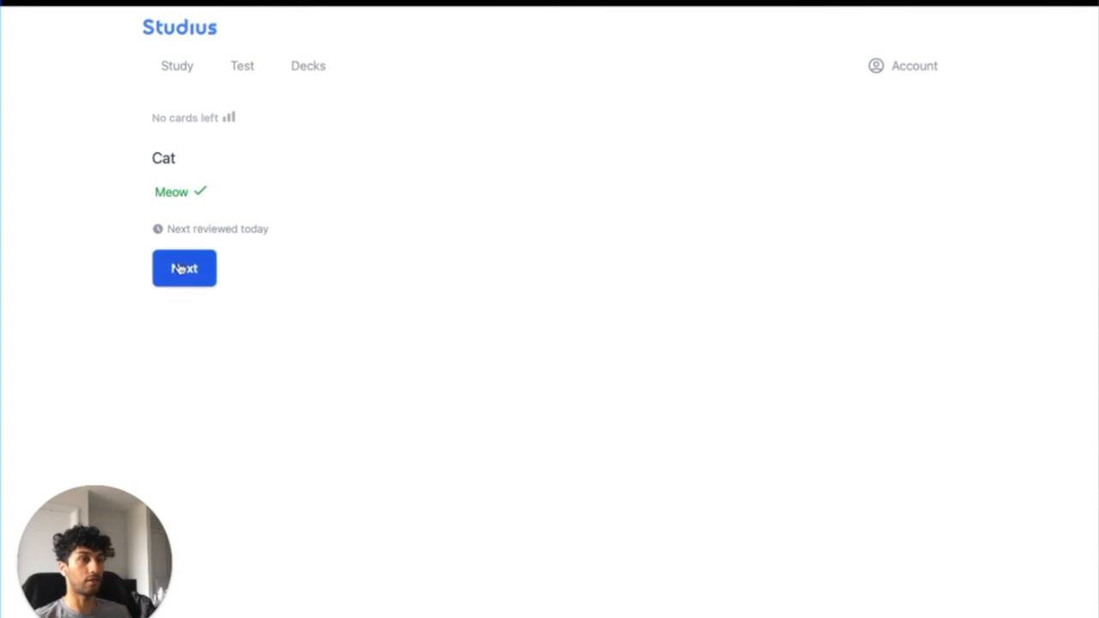
left_click(184, 268)
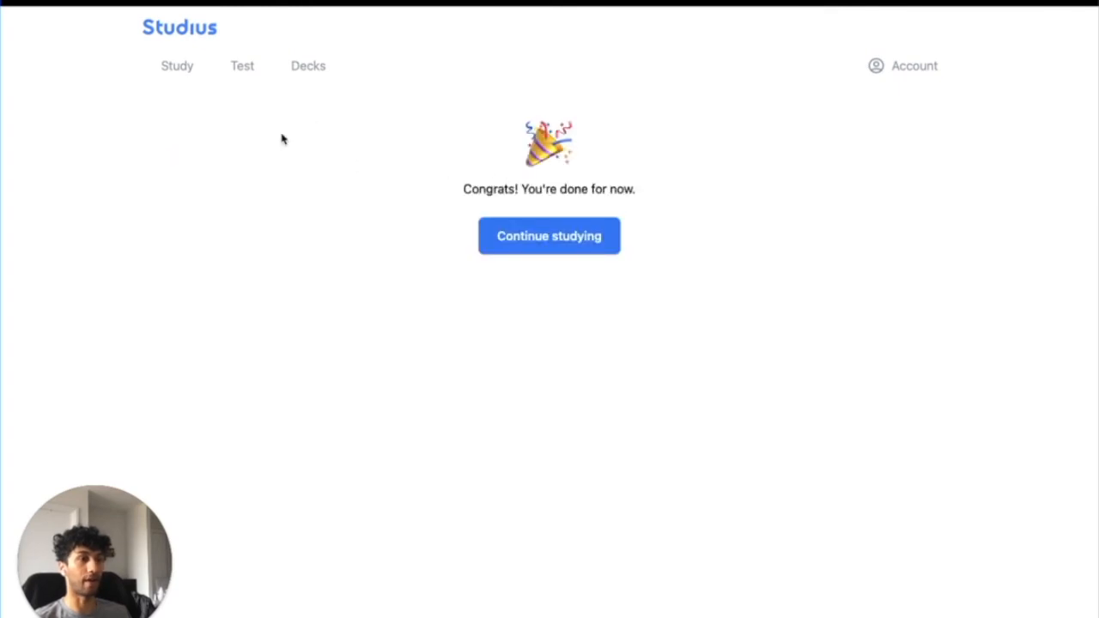
left_click(549, 236)
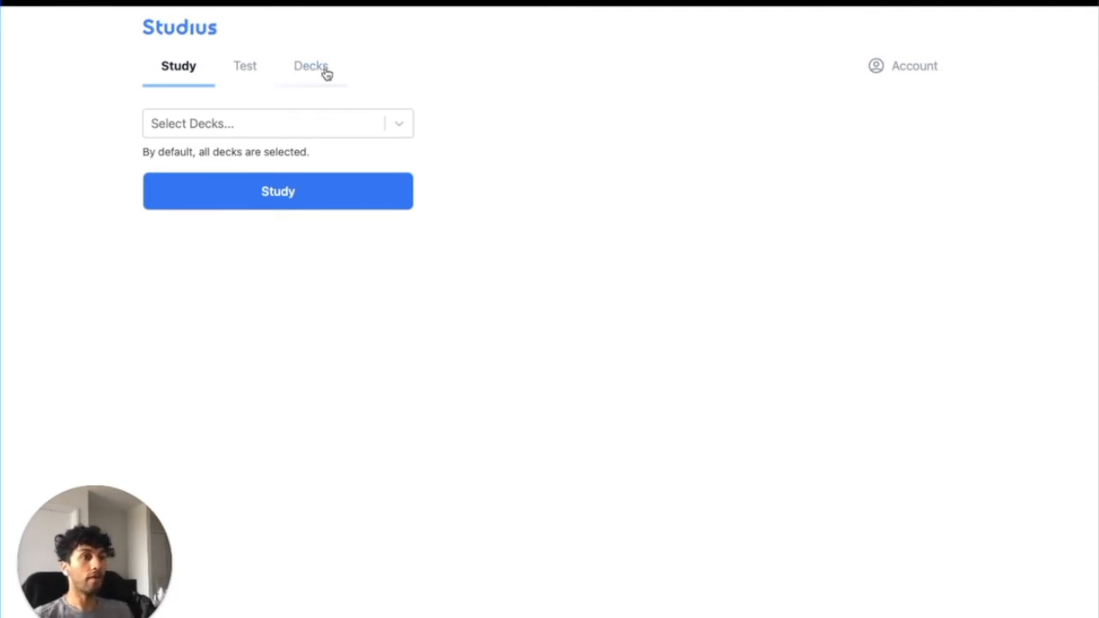
Pick Urogenital, Neurology, Alimentary, Cardiovascular and Respiratory in the Select Decks dropdown.
left_click(309, 65)
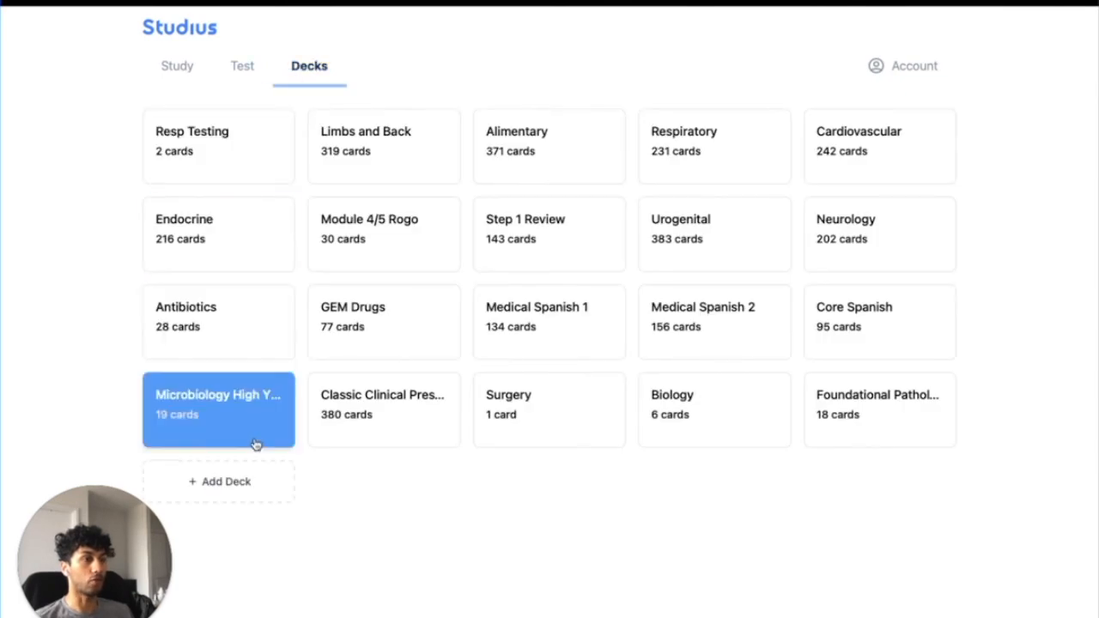
left_click(177, 65)
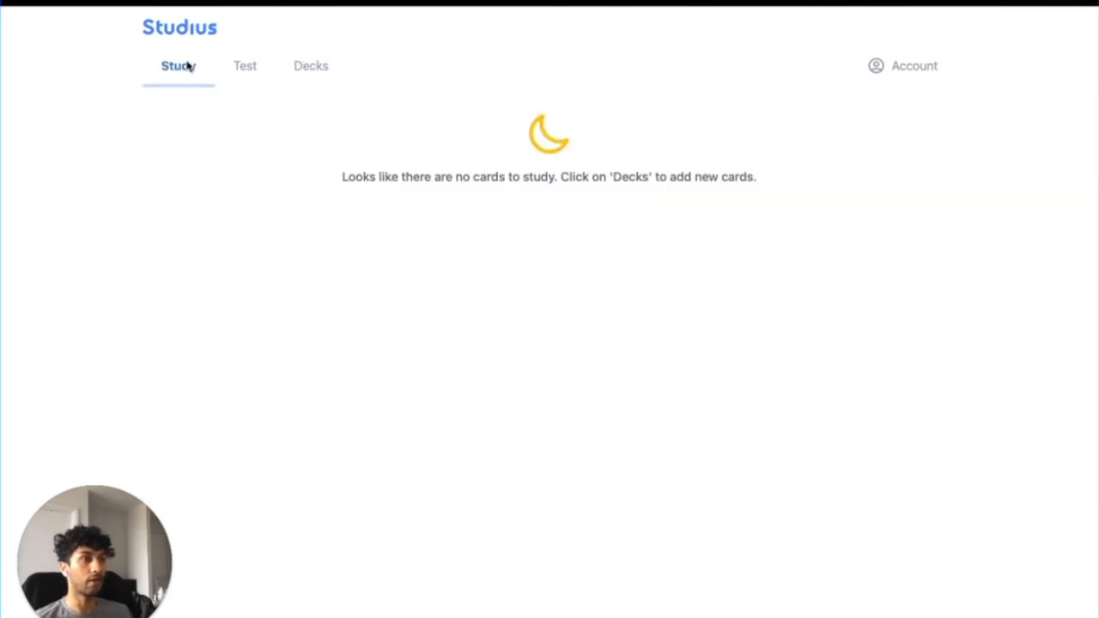
left_click(178, 65)
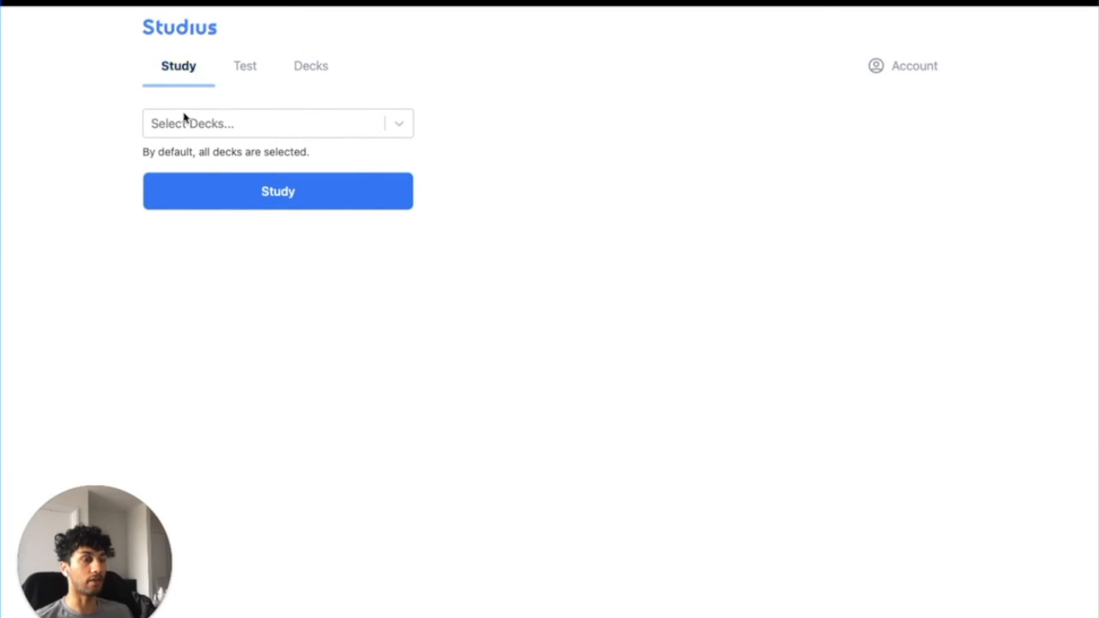
left_click(278, 122)
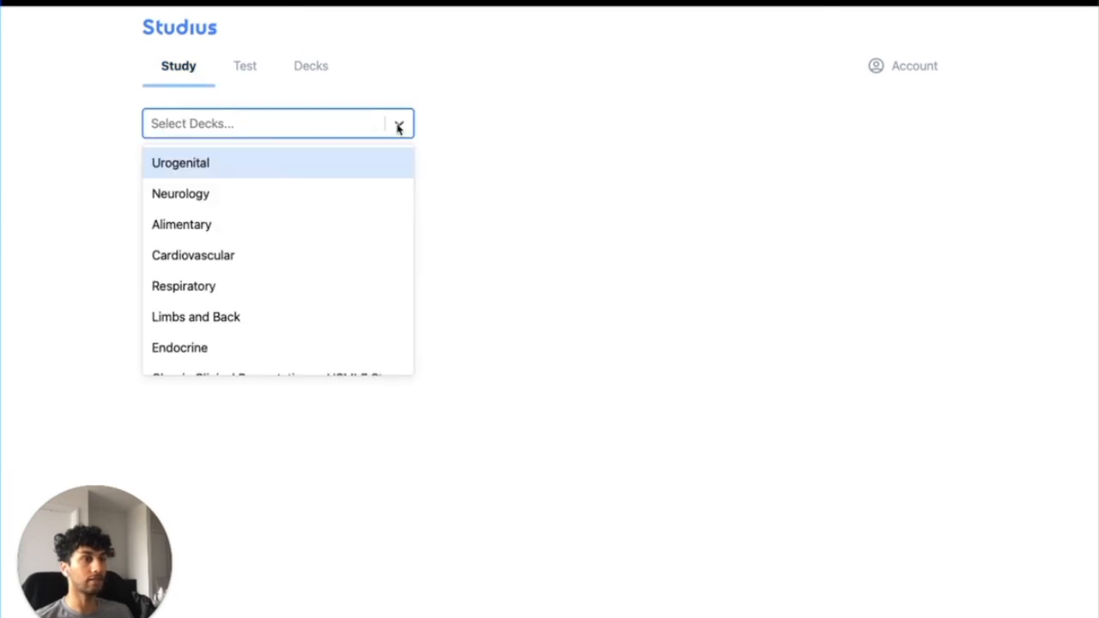
left_click(180, 163)
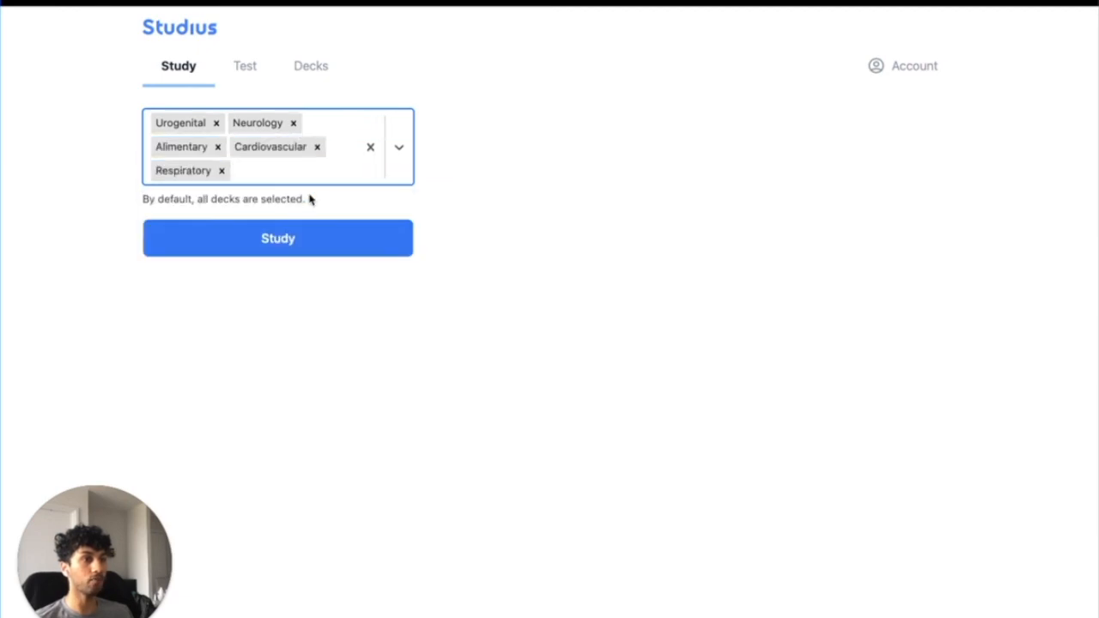
mouse_move(308, 119)
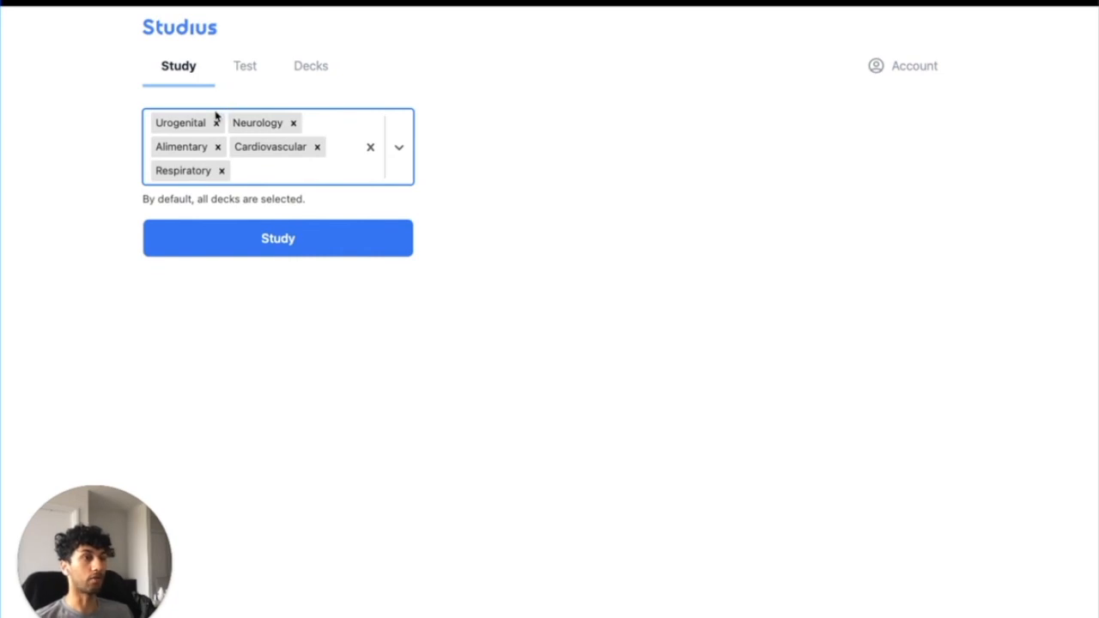
mouse_move(180, 172)
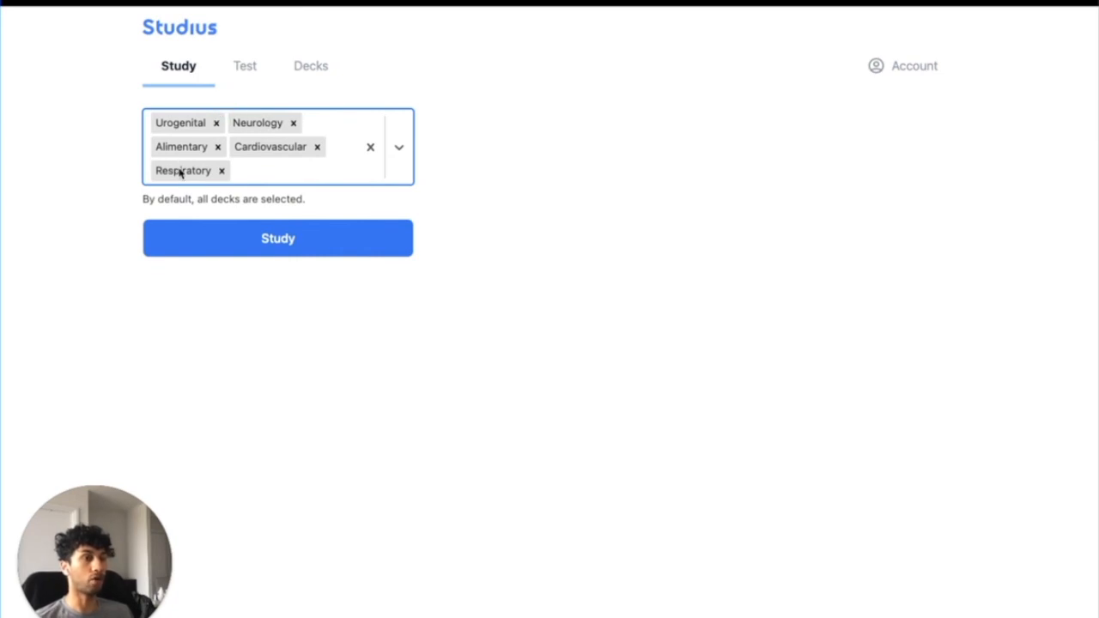
mouse_move(127, 204)
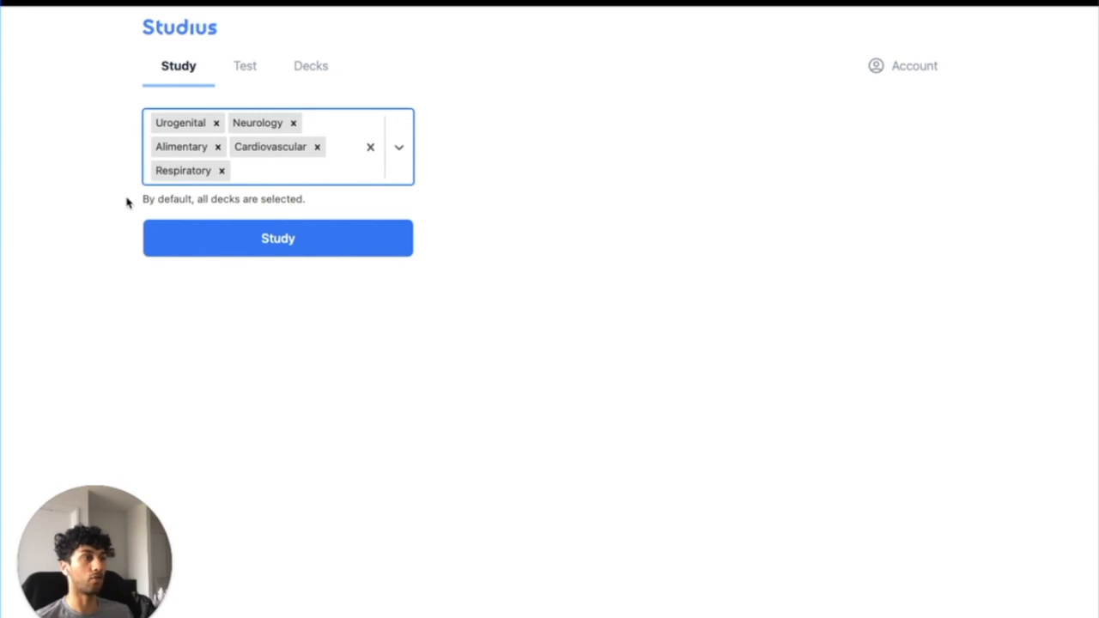